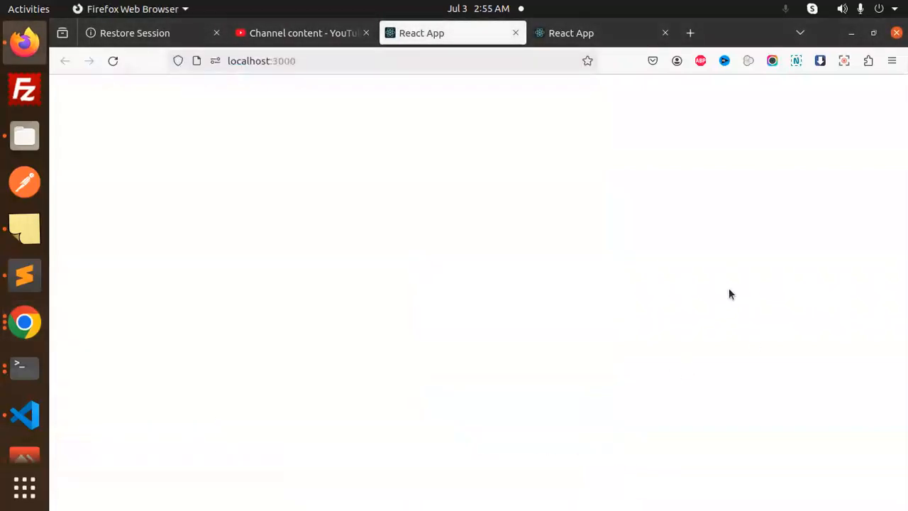
Step: Switch to Sublime Text and select the 'Sending Emails with Nodemailer in Next.js 14' title
{"action": "left_click", "coordinate": [24, 276]}
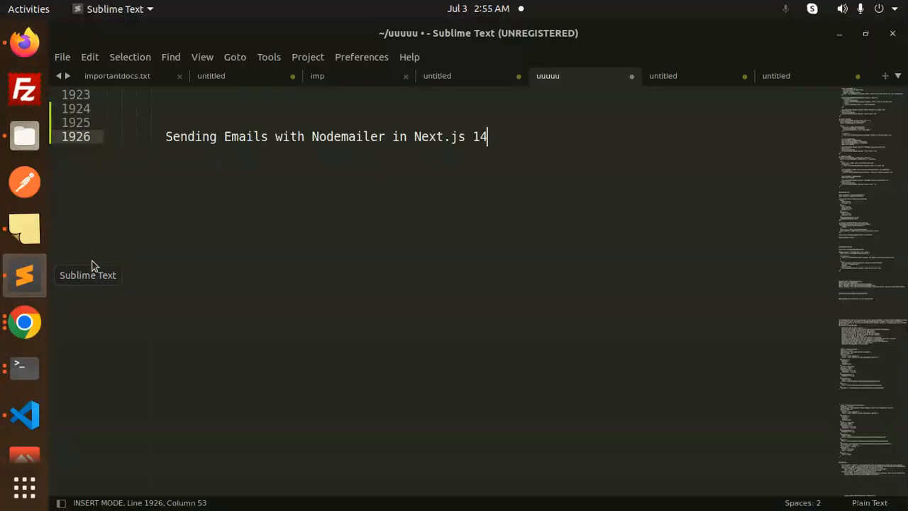
{"action": "double_click", "coordinate": [348, 137]}
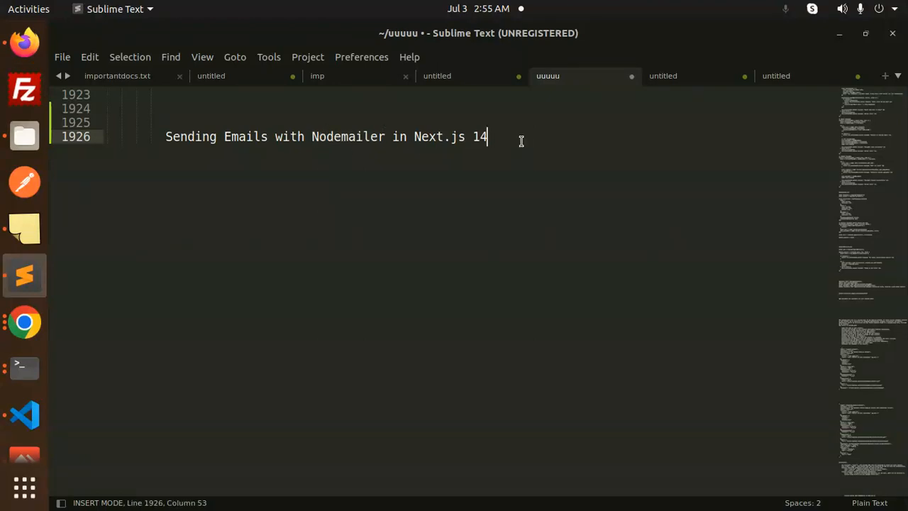
{"action": "mouse_move", "coordinate": [491, 189]}
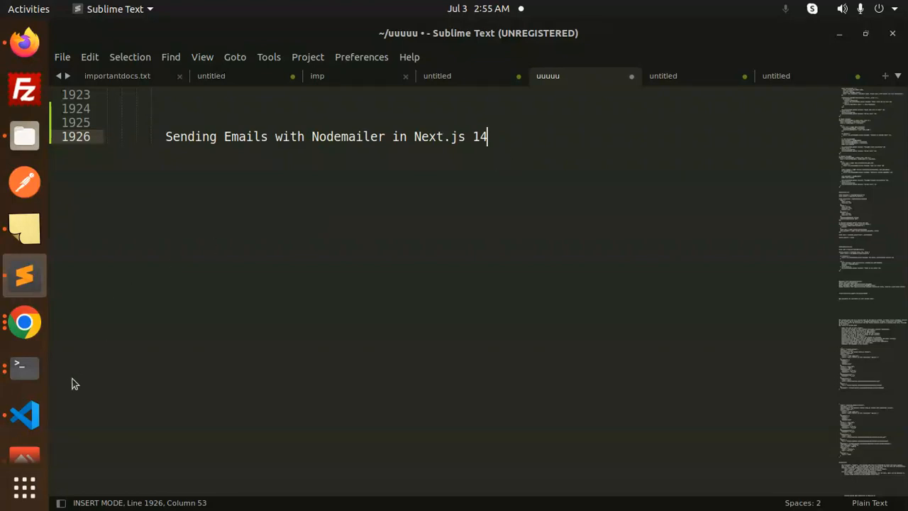
Step: Close the old React app's terminal and open the test (3) project with code
{"action": "left_click", "coordinate": [24, 365]}
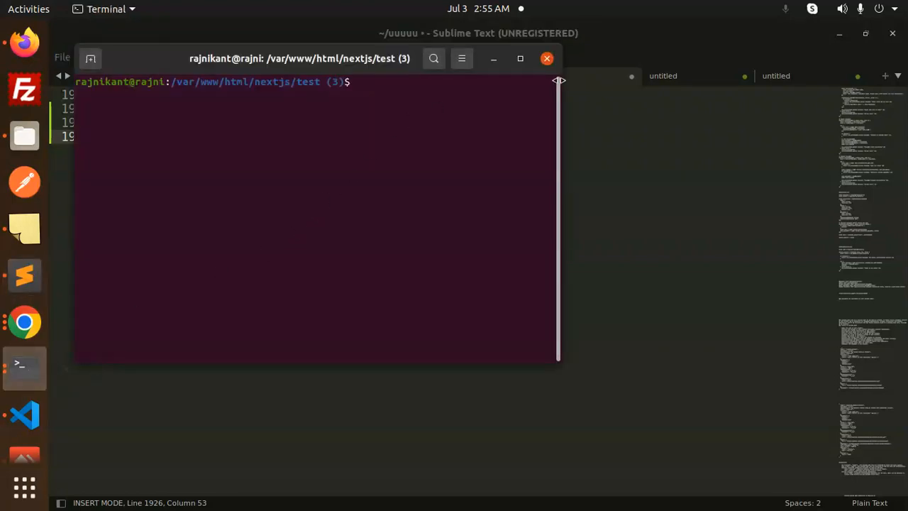
{"action": "mouse_move", "coordinate": [24, 367]}
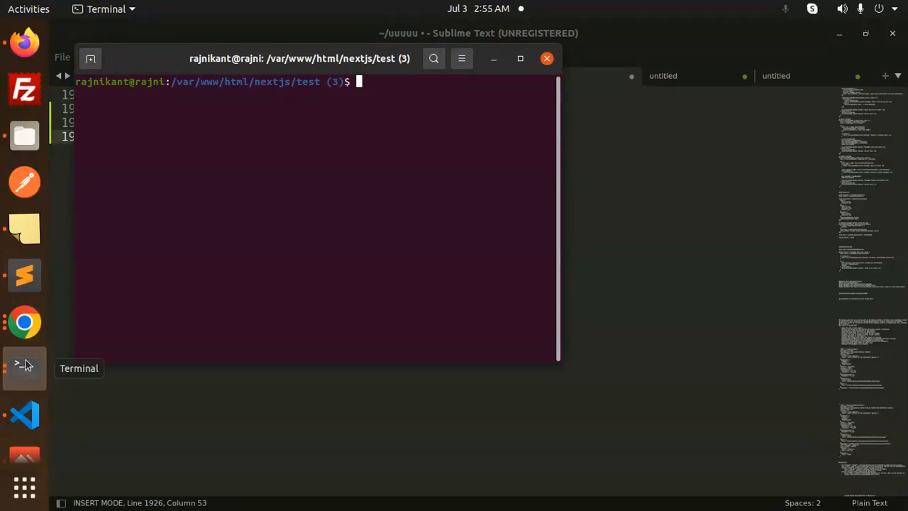
{"action": "mouse_move", "coordinate": [24, 368]}
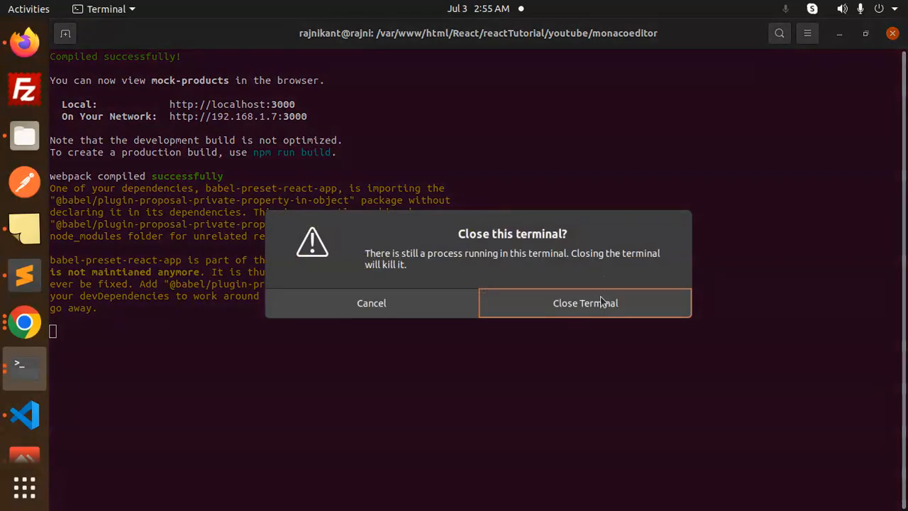
{"action": "left_click", "coordinate": [585, 303]}
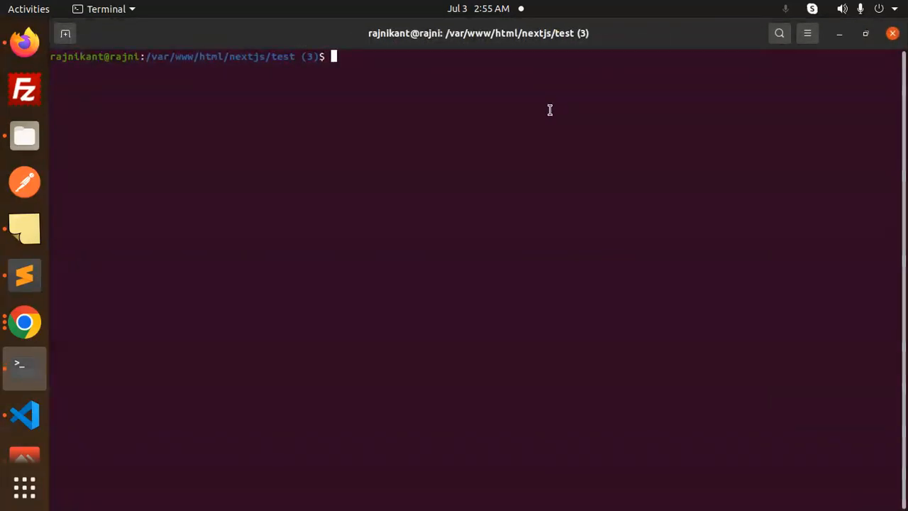
{"action": "type", "text": "code"}
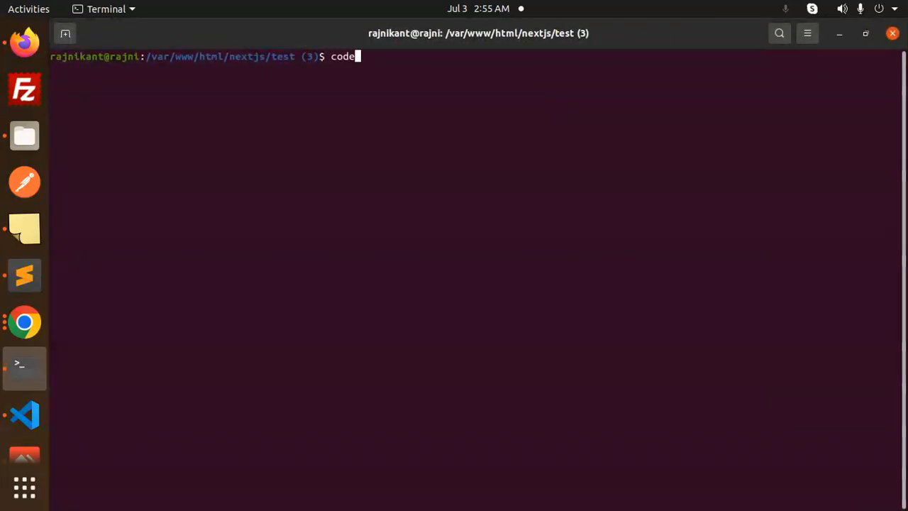
{"action": "key", "text": "Return"}
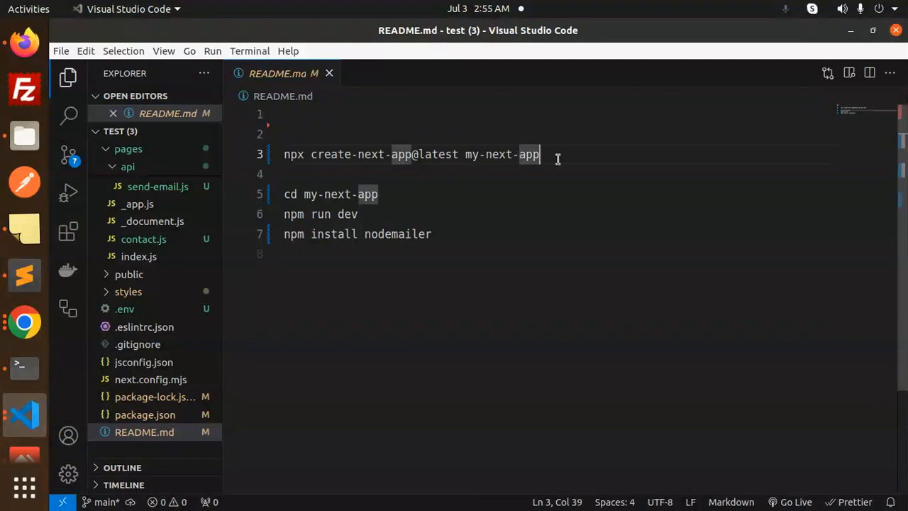
Step: Select the 'npm install nodemailer' command in README.md, then return to Terminal
{"action": "left_click", "coordinate": [351, 213]}
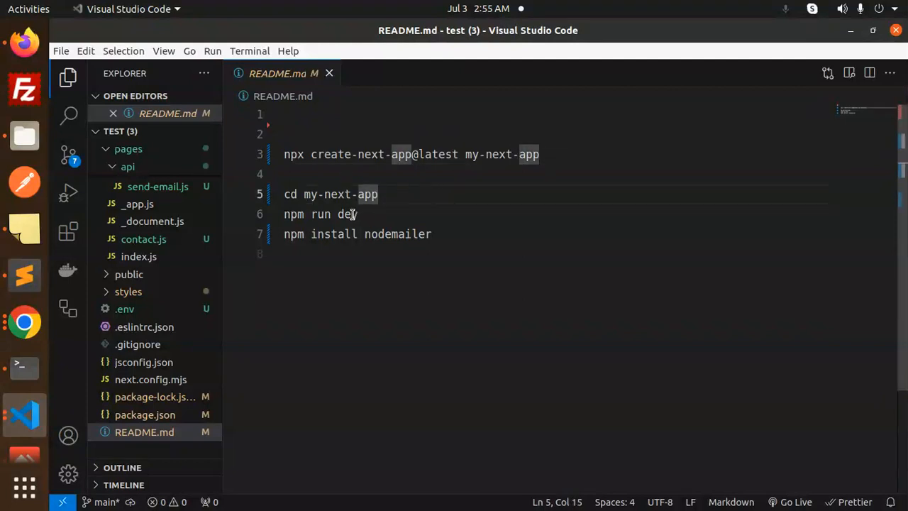
{"action": "left_click_drag", "start_coordinate": [323, 234], "coordinate": [431, 234]}
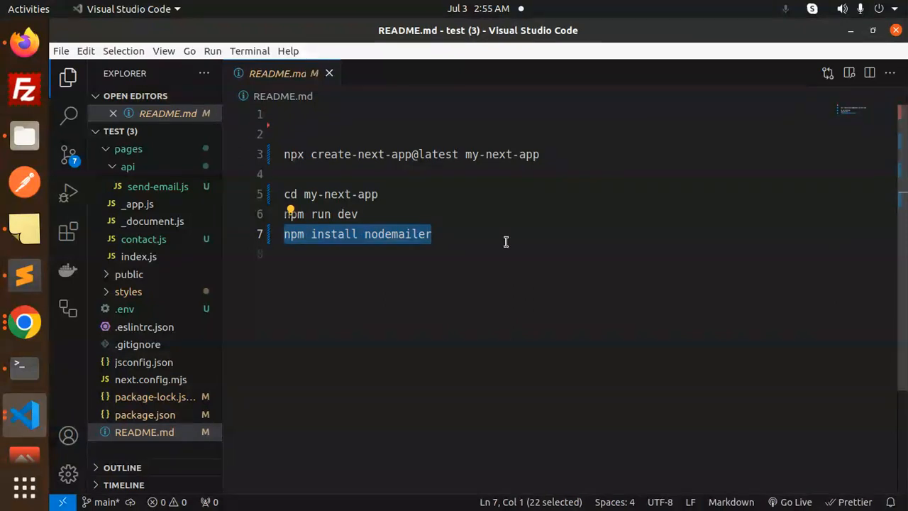
{"action": "left_click", "coordinate": [24, 368]}
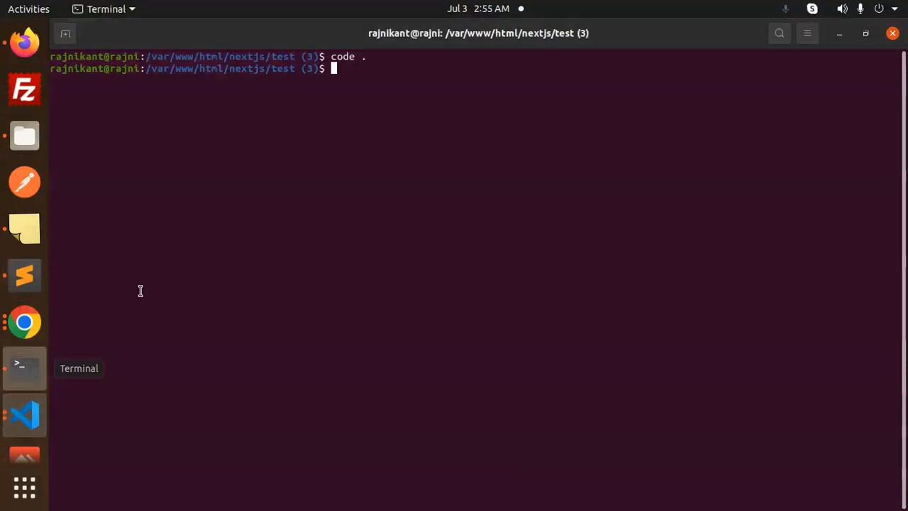
Step: Use Node 20, install nodemailer, run npm run dev, and open localhost:3000
{"action": "type", "text": "nvm use node 20"}
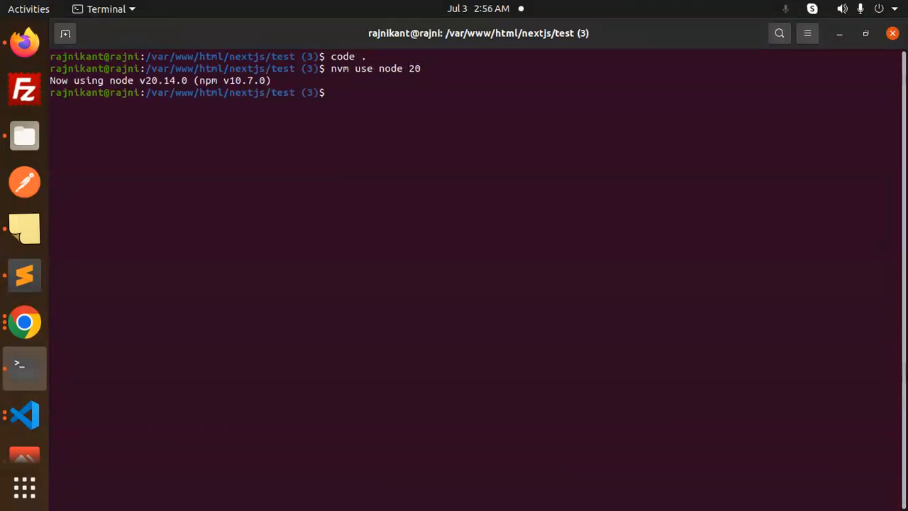
{"action": "type", "text": "npm install nodemailer"}
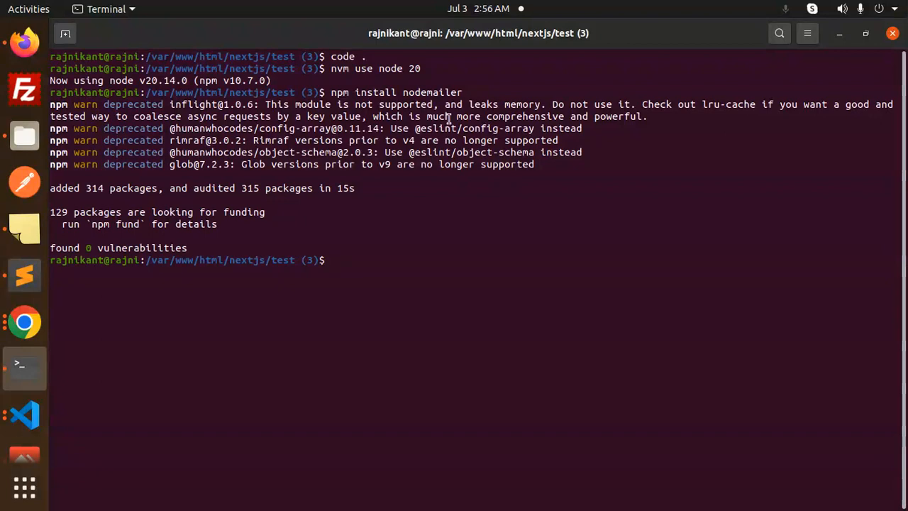
{"action": "type", "text": "npm r"}
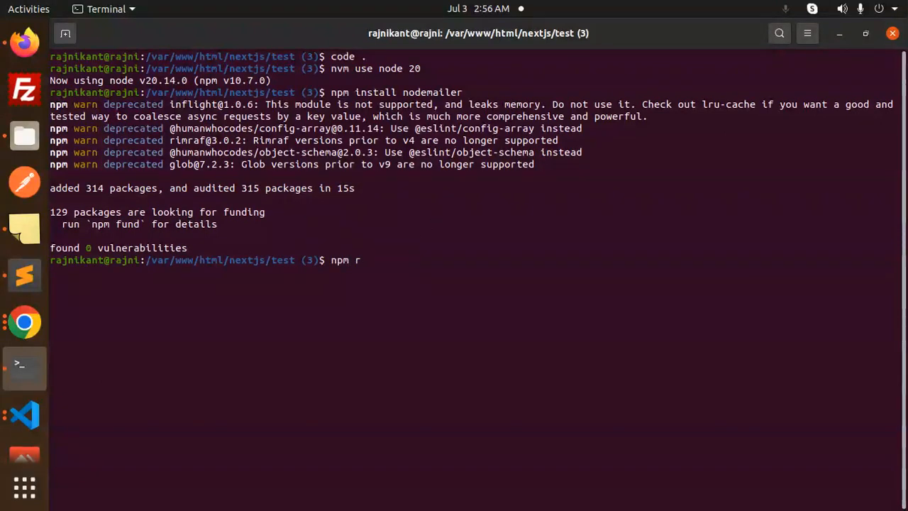
{"action": "type", "text": "un dev"}
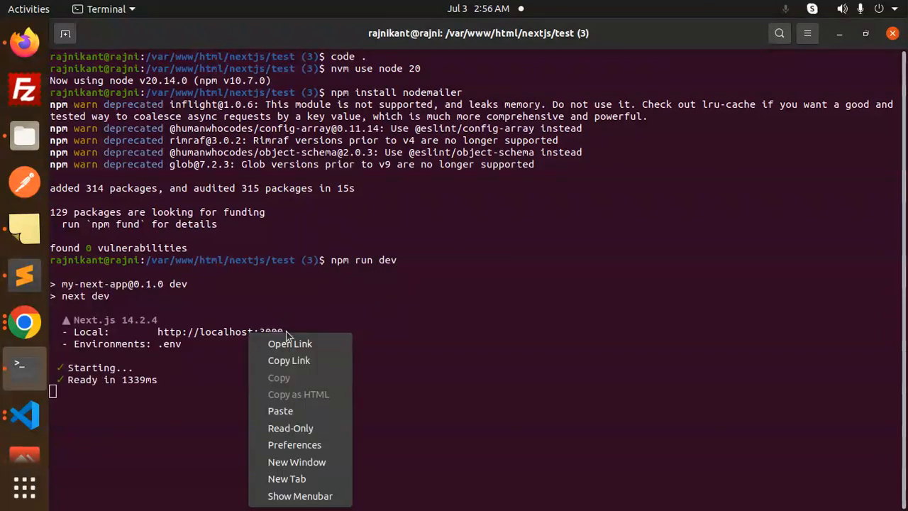
{"action": "left_click", "coordinate": [289, 344]}
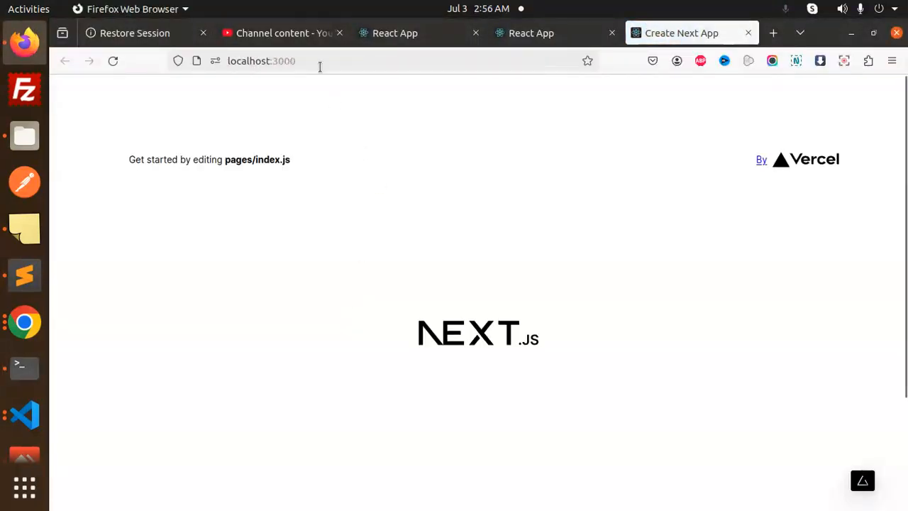
Step: On the /contact page, send a 'Hello world' test email to the test Mailinator address
{"action": "type", "text": "/contact"}
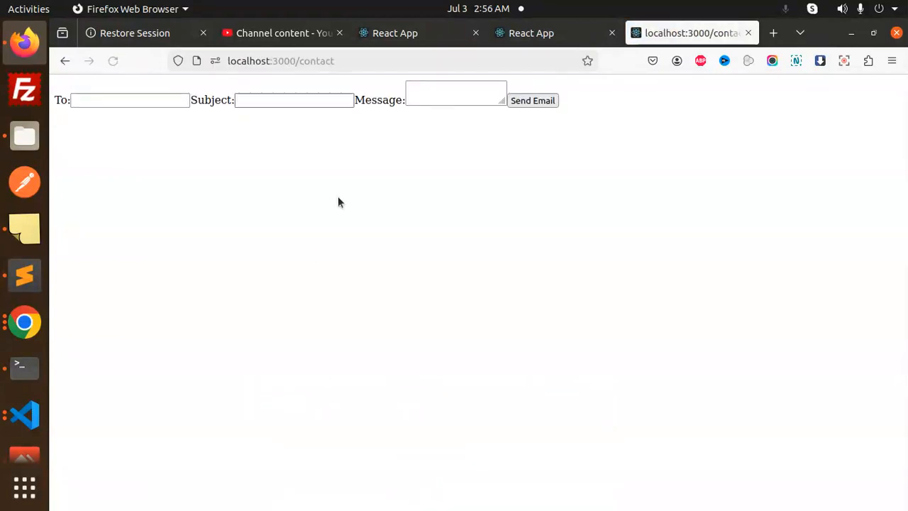
{"action": "left_click", "coordinate": [130, 100]}
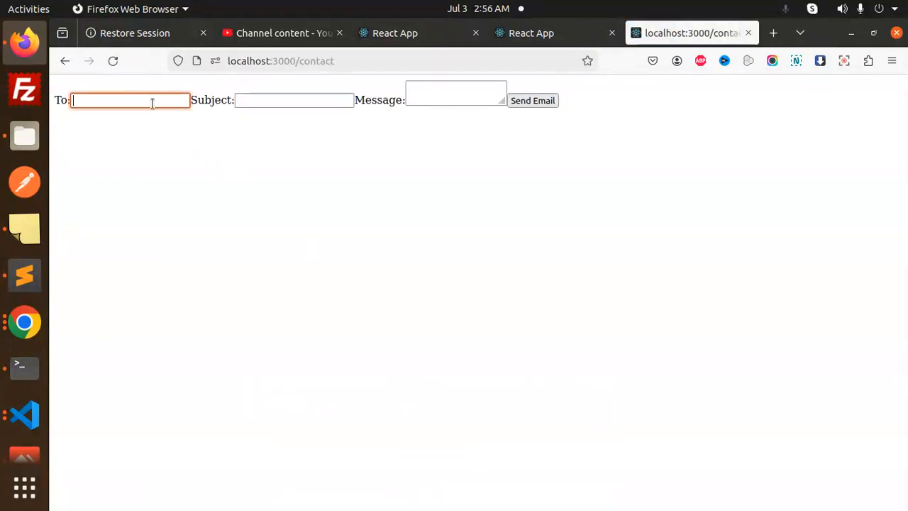
{"action": "type", "text": "ms"}
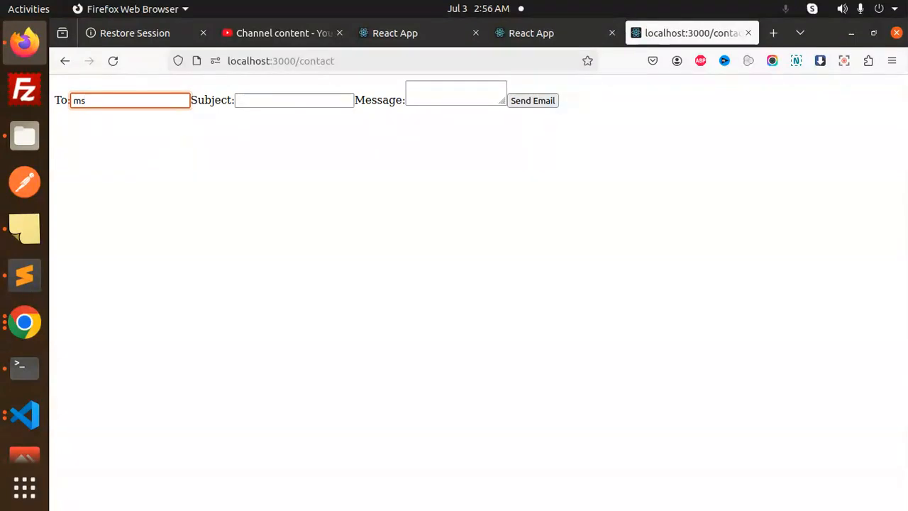
{"action": "type", "text": "test90@mail"}
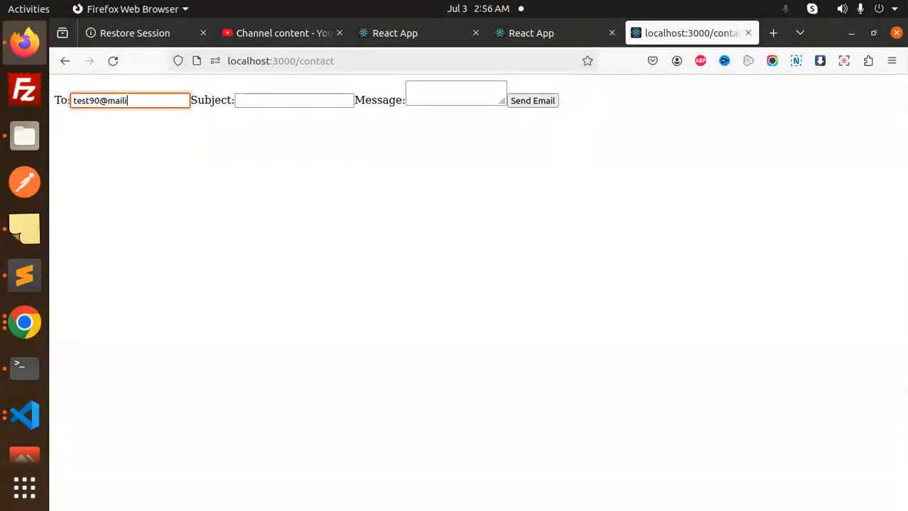
{"action": "type", "text": "nator.com"}
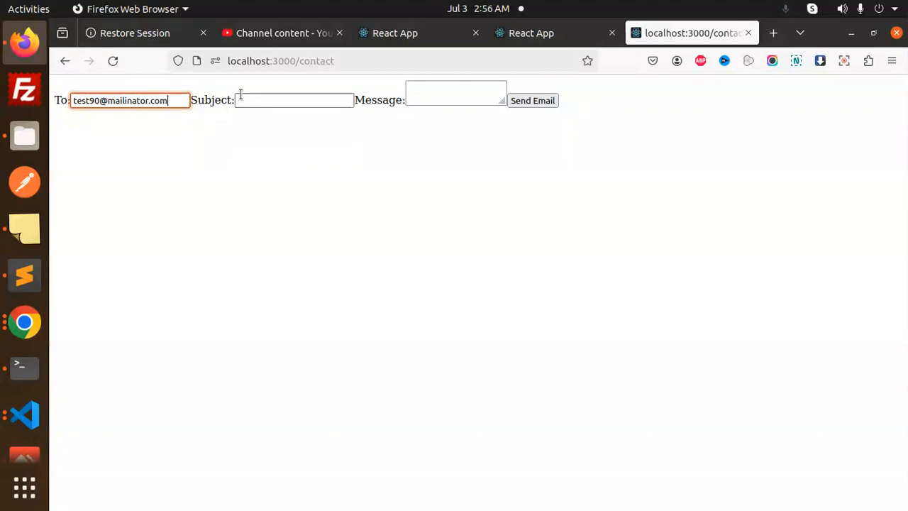
{"action": "type", "text": "Hello world"}
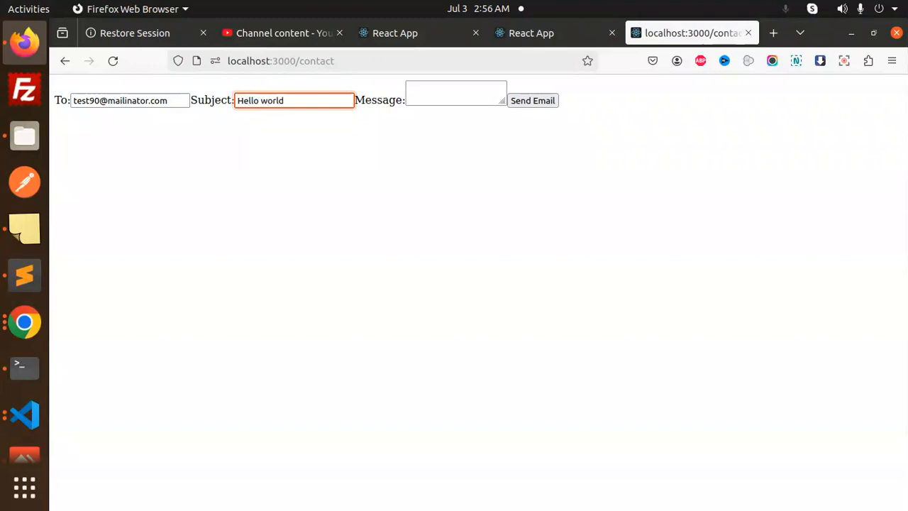
{"action": "type", "text": "hello"}
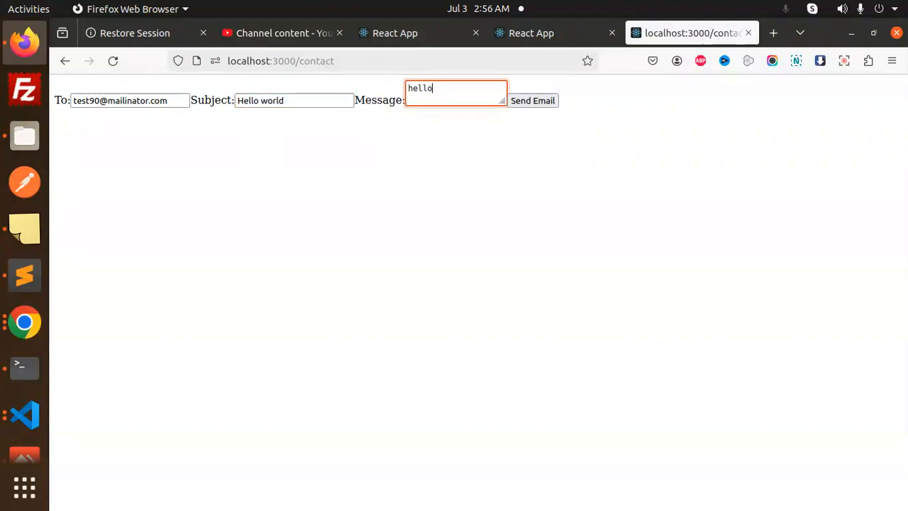
{"action": "type", "text": "world 2"}
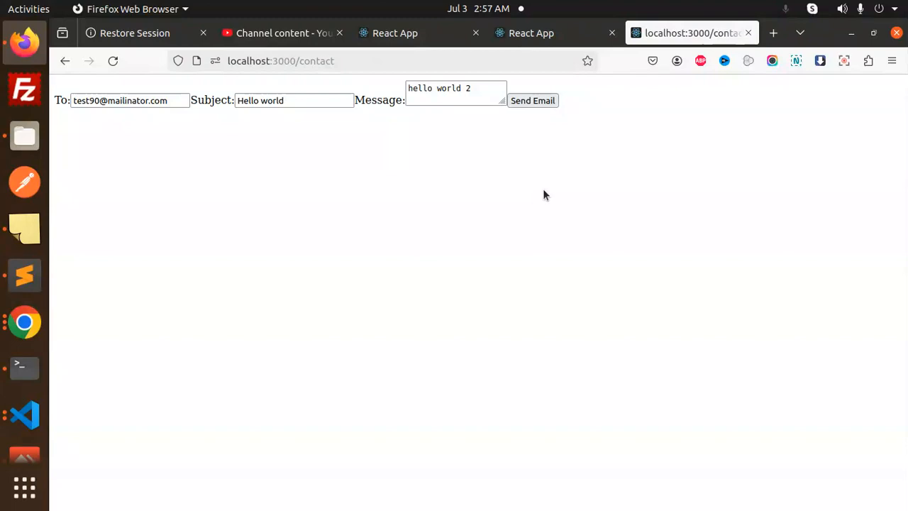
{"action": "left_click", "coordinate": [533, 100]}
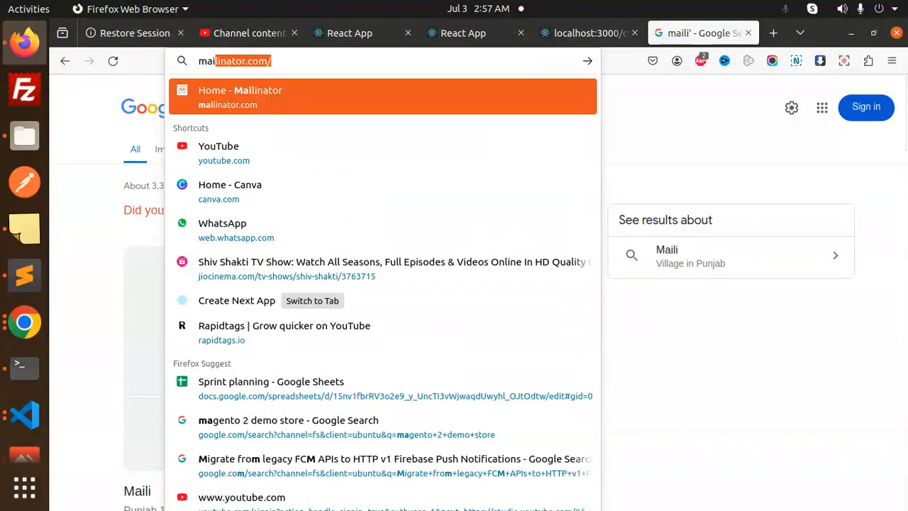
Step: Open Mailinator's test90 public inbox, which shows no Hello world email yet
{"action": "left_click", "coordinate": [240, 95]}
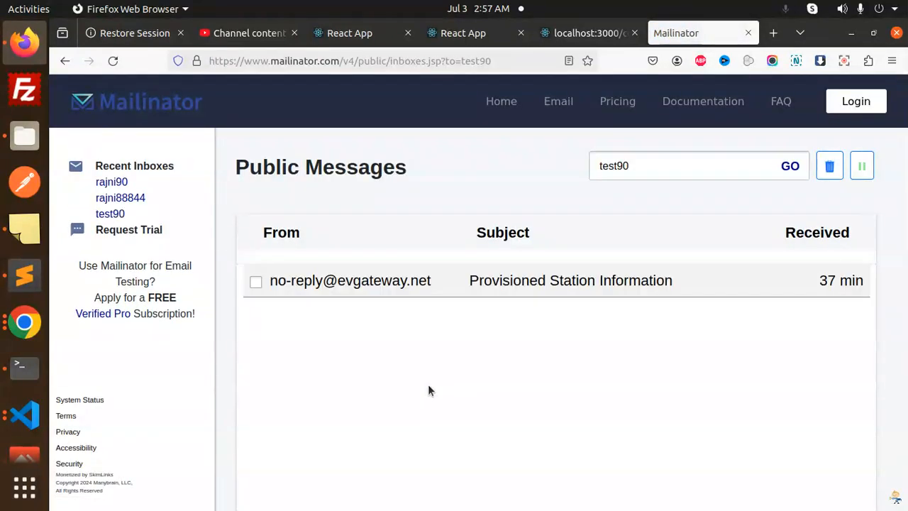
{"action": "mouse_move", "coordinate": [583, 296]}
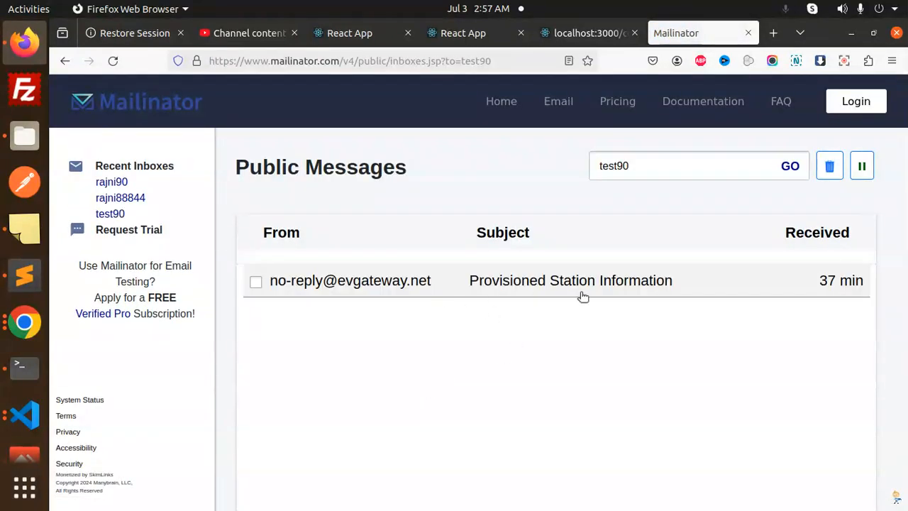
{"action": "mouse_move", "coordinate": [576, 323]}
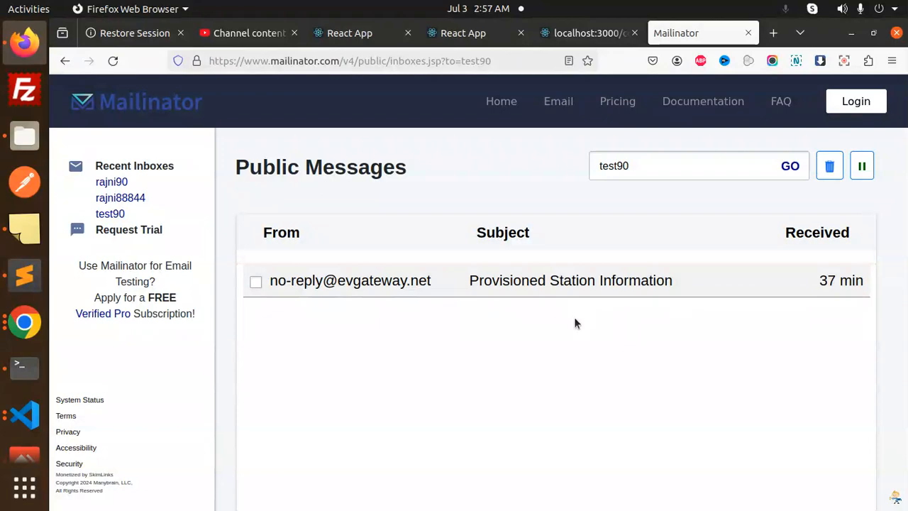
{"action": "mouse_move", "coordinate": [25, 415]}
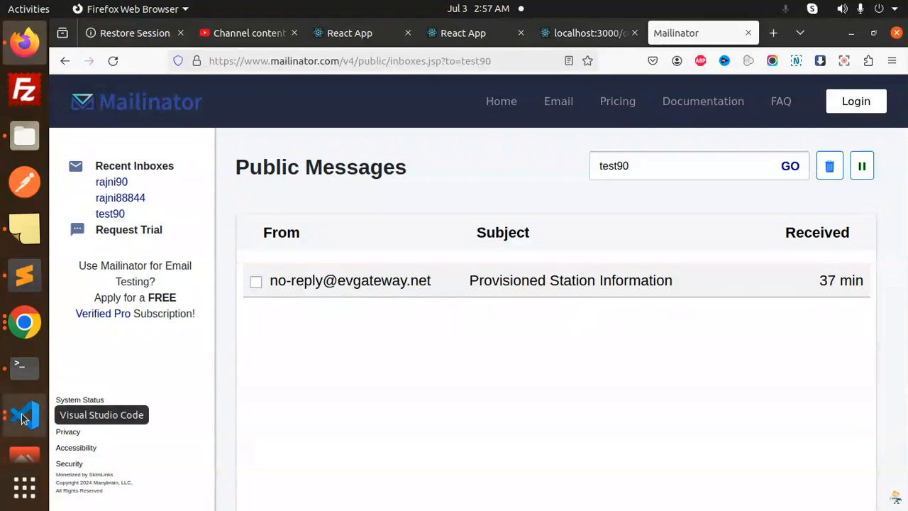
Step: Inspect send-email.js transporter credentials, highlighting EMAIL_PASS and the sendMail recipient
{"action": "left_click", "coordinate": [24, 415]}
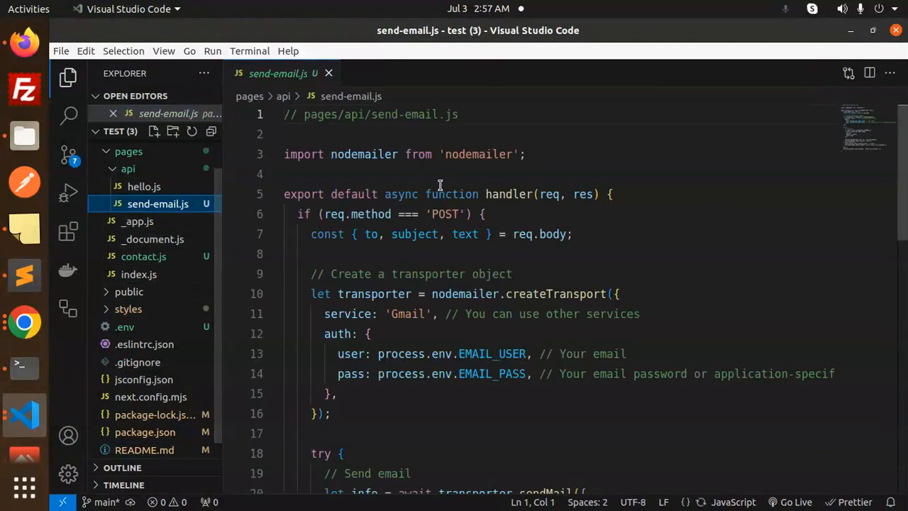
{"action": "left_click", "coordinate": [163, 50]}
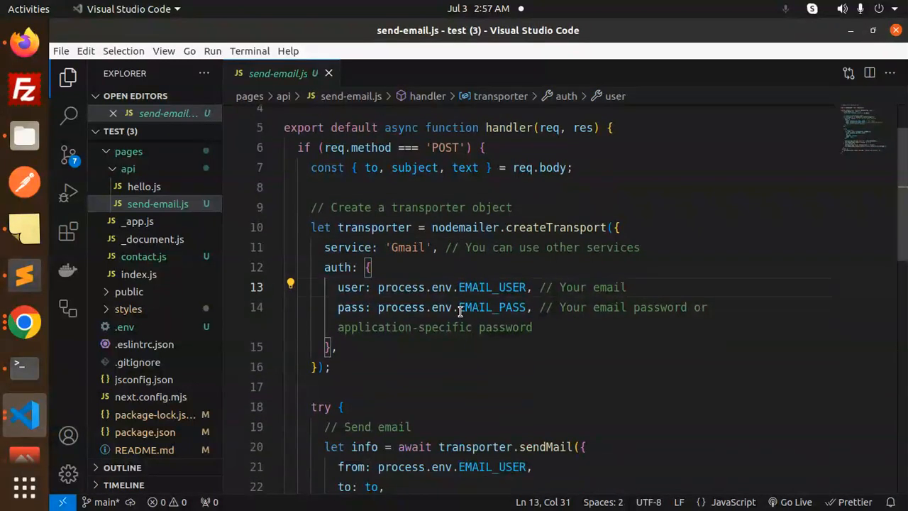
{"action": "scroll", "scroll_direction": "down", "scroll_amount": 3}
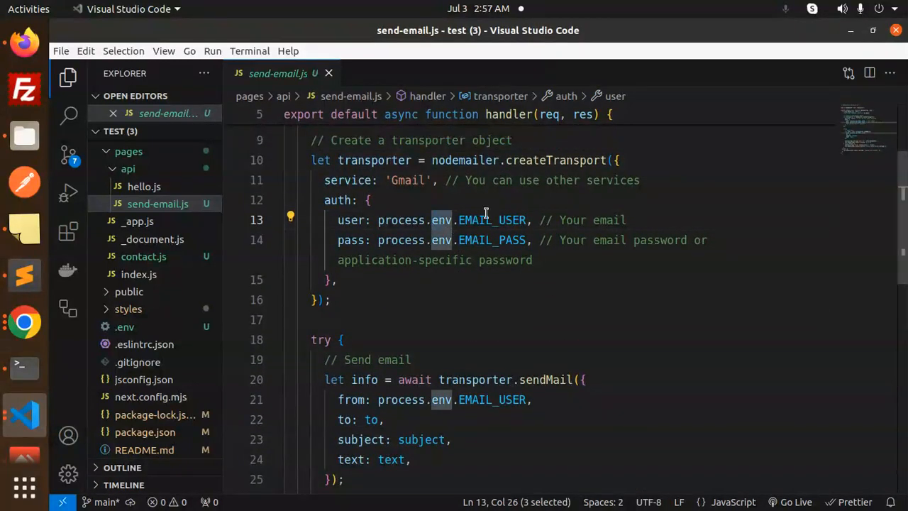
{"action": "double_click", "coordinate": [491, 239]}
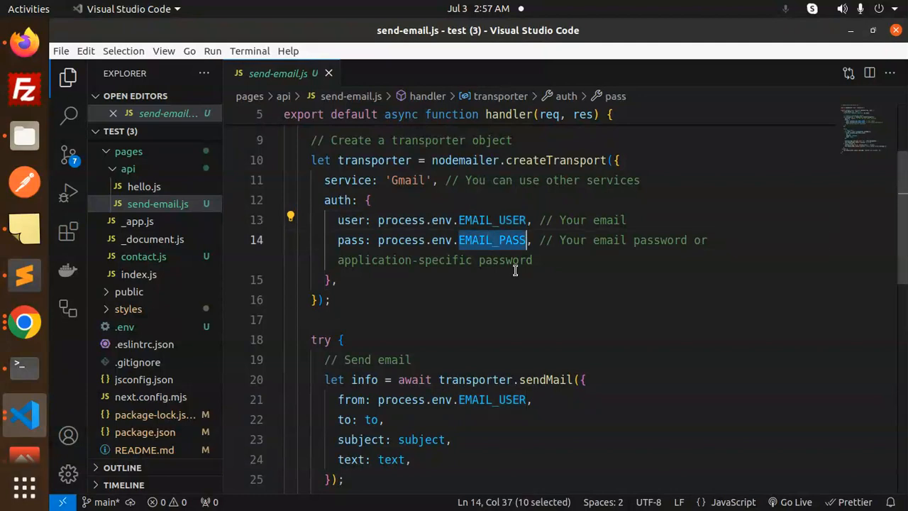
{"action": "scroll", "scroll_direction": "down", "scroll_amount": 3}
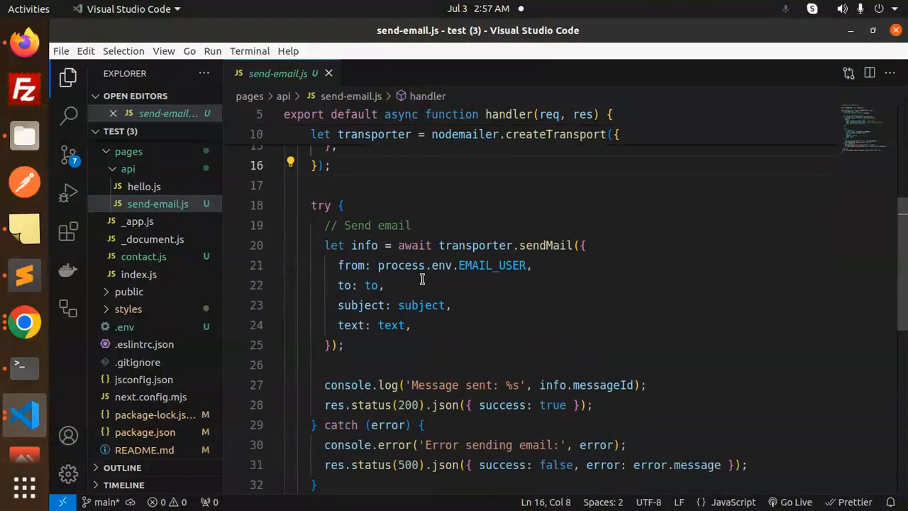
{"action": "double_click", "coordinate": [492, 265]}
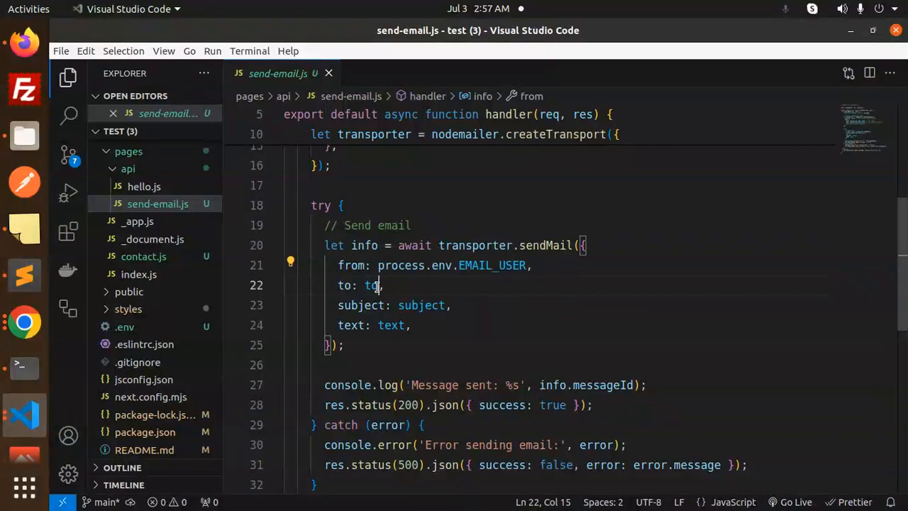
{"action": "double_click", "coordinate": [371, 285]}
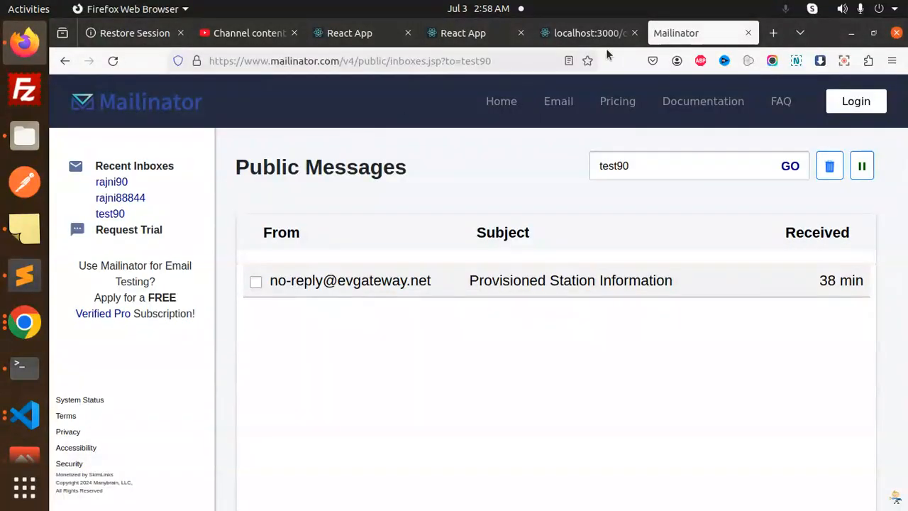
{"action": "left_click", "coordinate": [585, 33]}
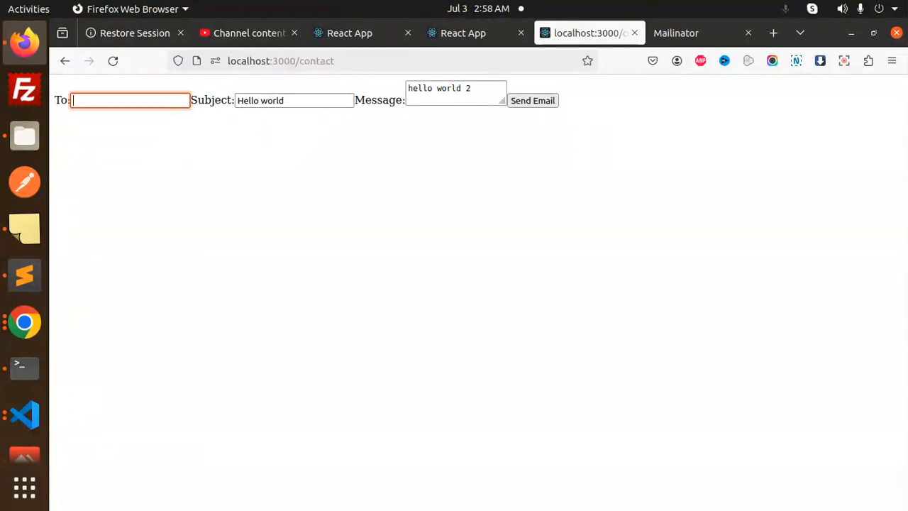
{"action": "type", "text": "mage"}
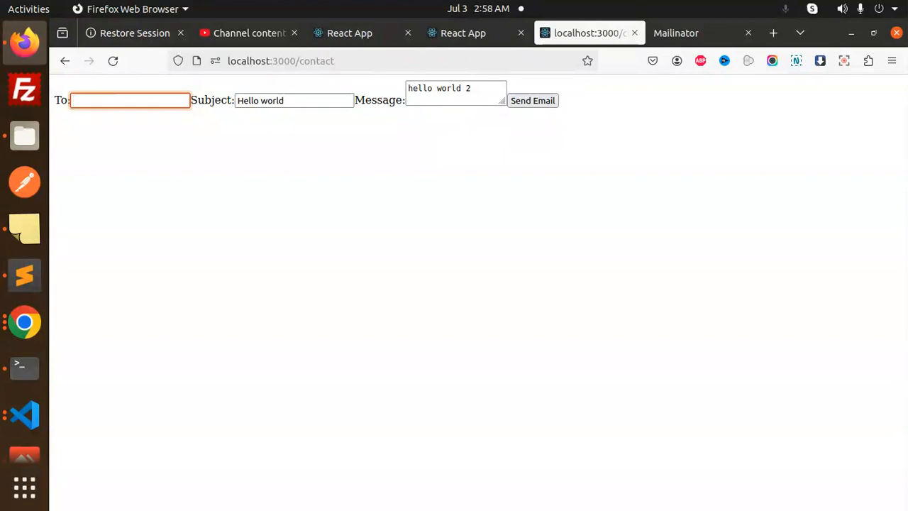
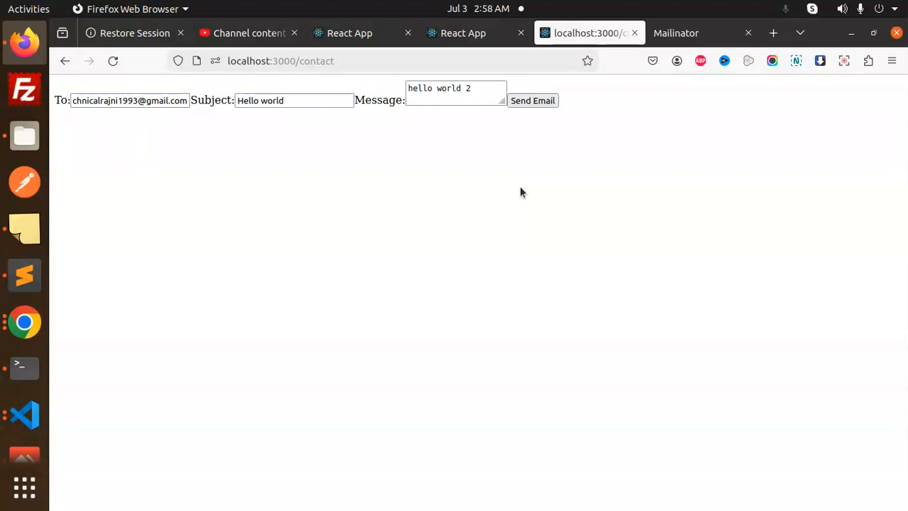
{"action": "left_click", "coordinate": [532, 100]}
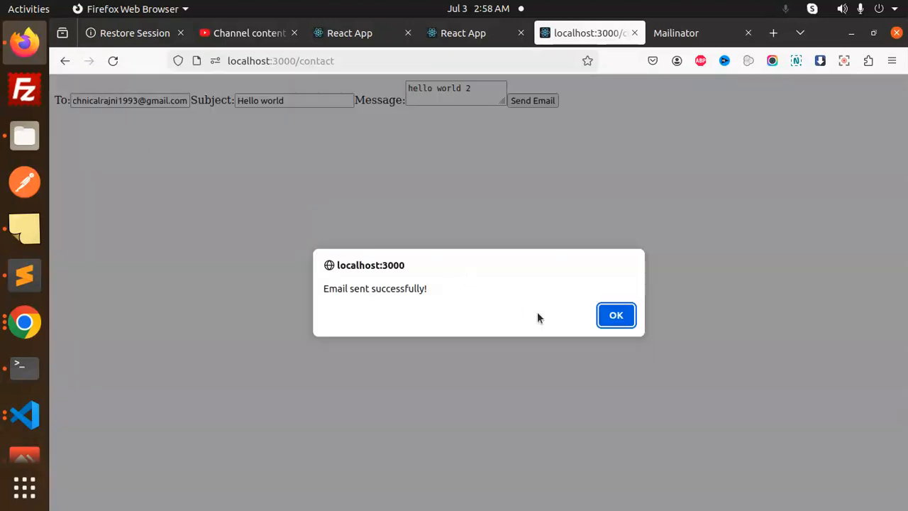
{"action": "left_click", "coordinate": [616, 315]}
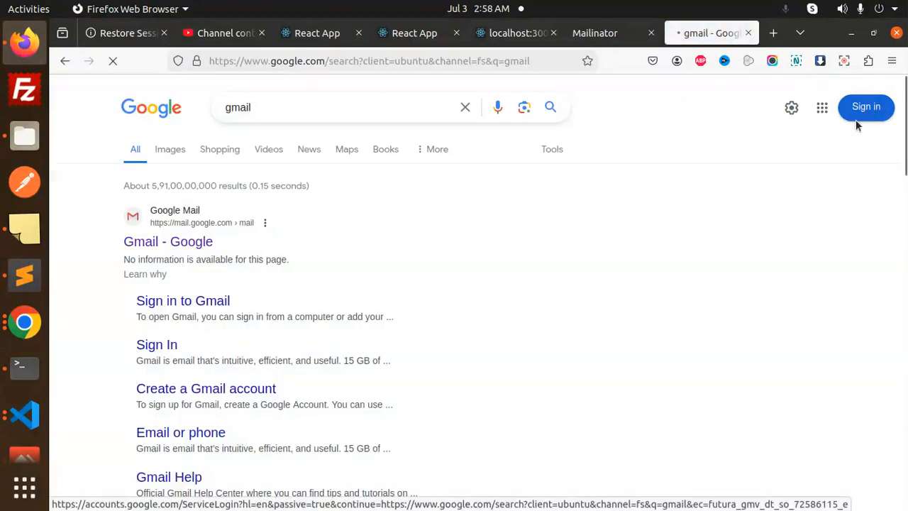
Step: Open Gmail via the Google apps menu and view the arrived Hello world message
{"action": "left_click", "coordinate": [866, 106]}
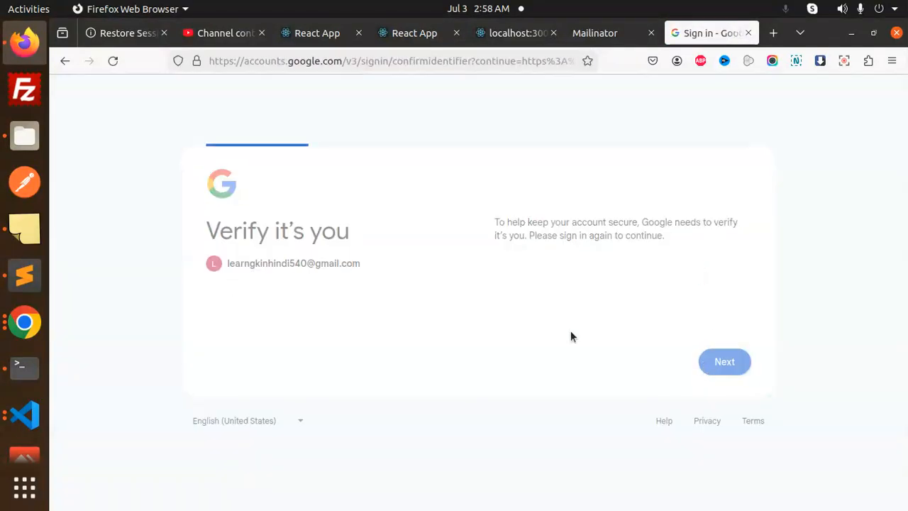
{"action": "left_click", "coordinate": [724, 362]}
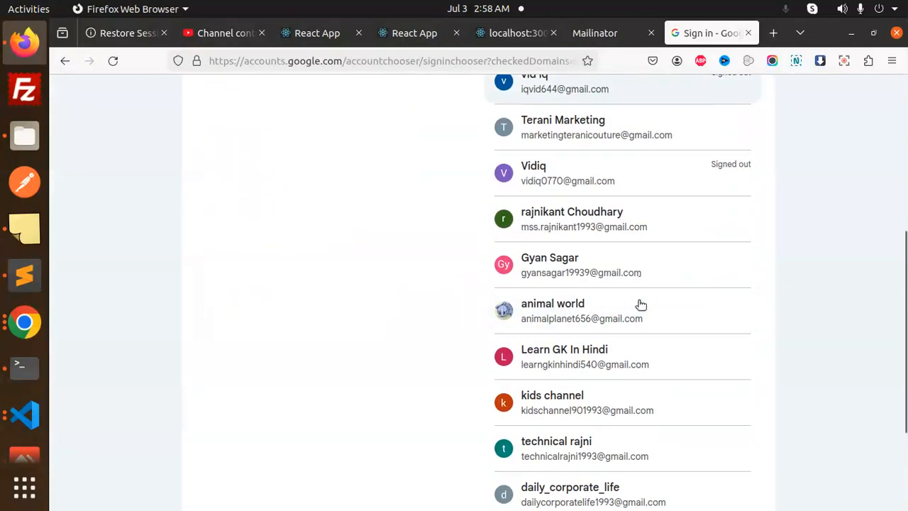
{"action": "mouse_move", "coordinate": [601, 341]}
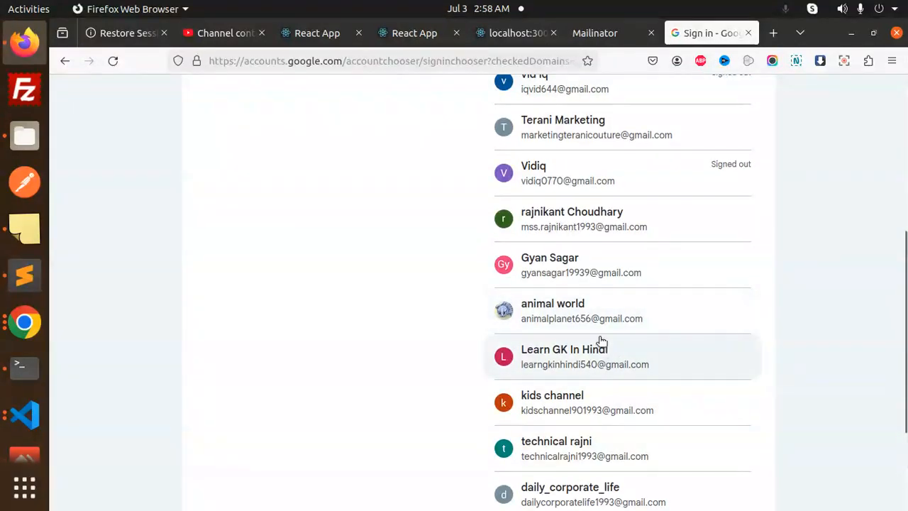
{"action": "scroll", "scroll_direction": "down", "scroll_amount": 3}
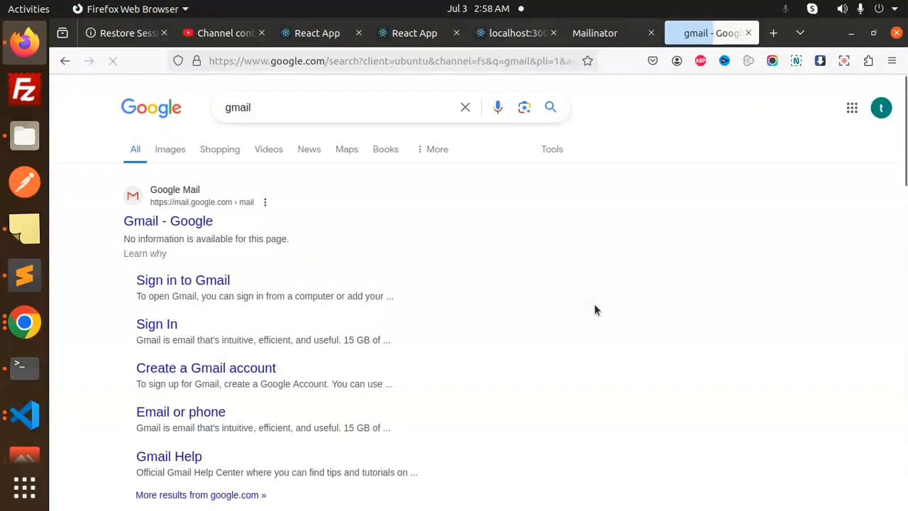
{"action": "left_click", "coordinate": [881, 107]}
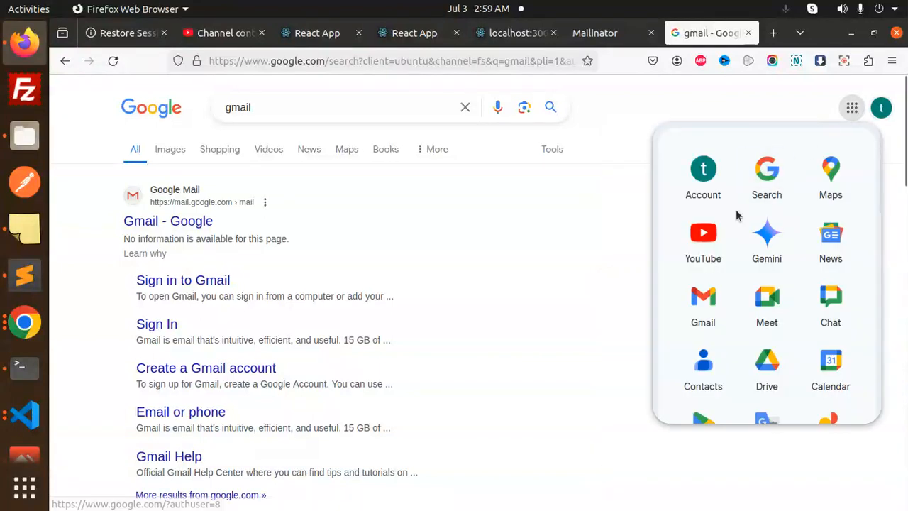
{"action": "left_click", "coordinate": [168, 221]}
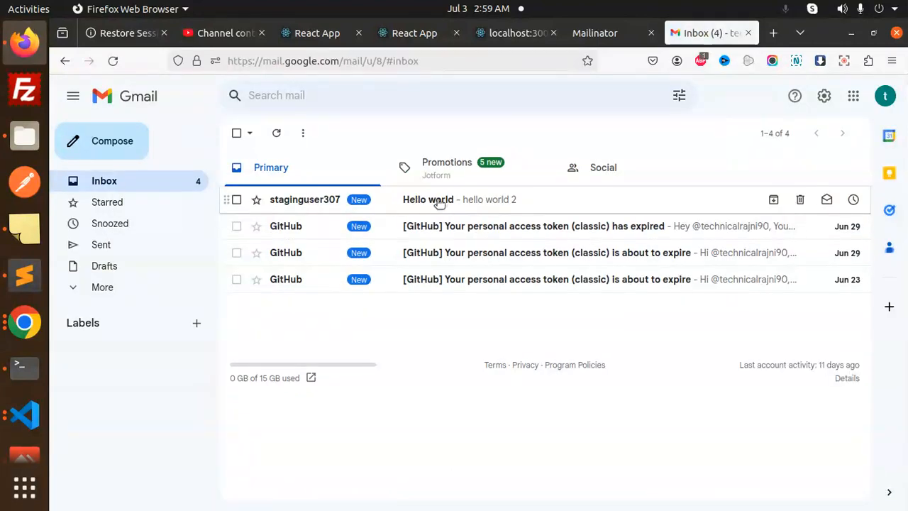
{"action": "left_click", "coordinate": [428, 200]}
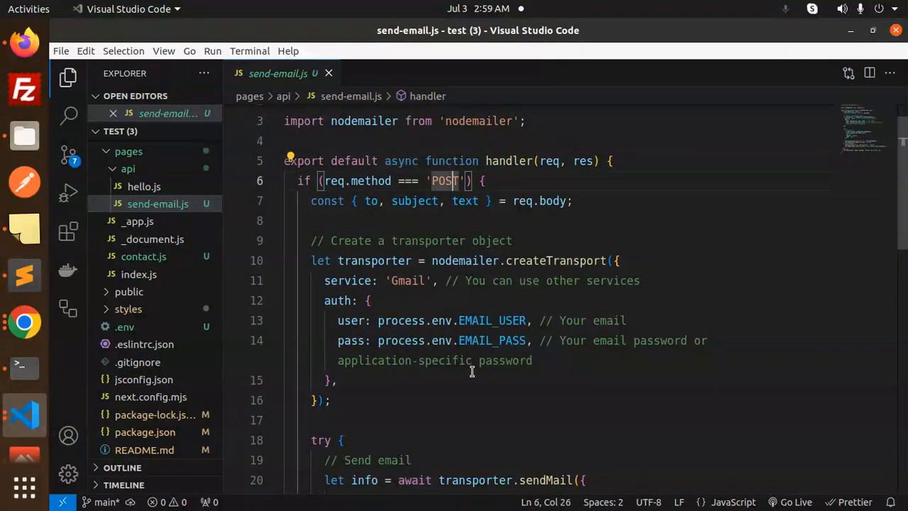
Step: Highlight the POST method check and the EMAIL_USER and EMAIL_PASS variables in send-email.js
{"action": "double_click", "coordinate": [414, 201]}
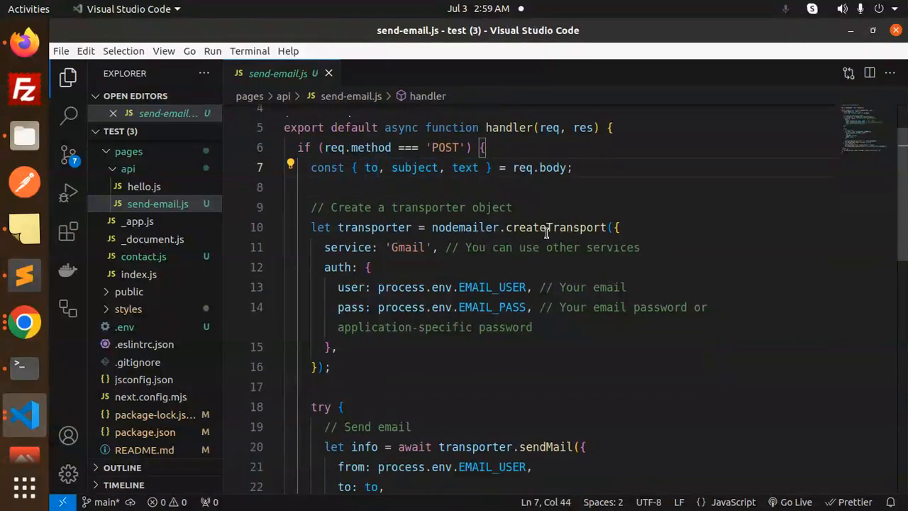
{"action": "double_click", "coordinate": [491, 207]}
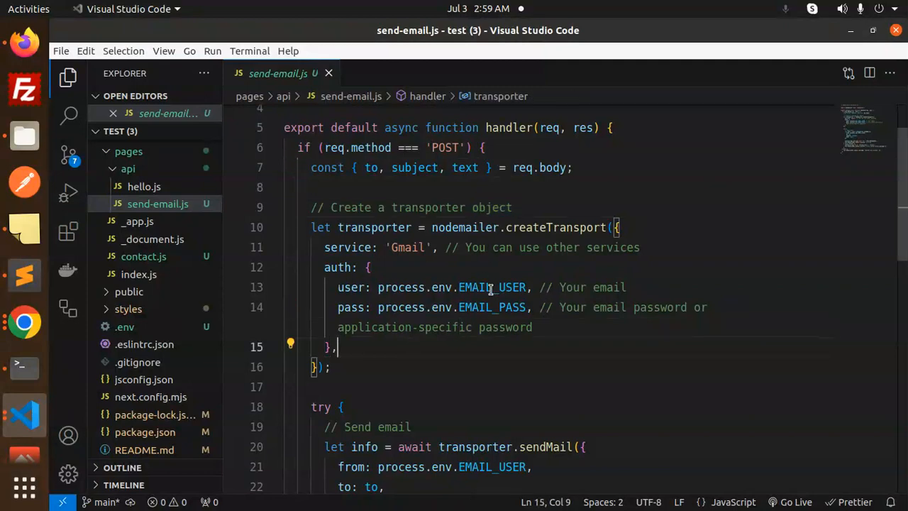
{"action": "double_click", "coordinate": [492, 307]}
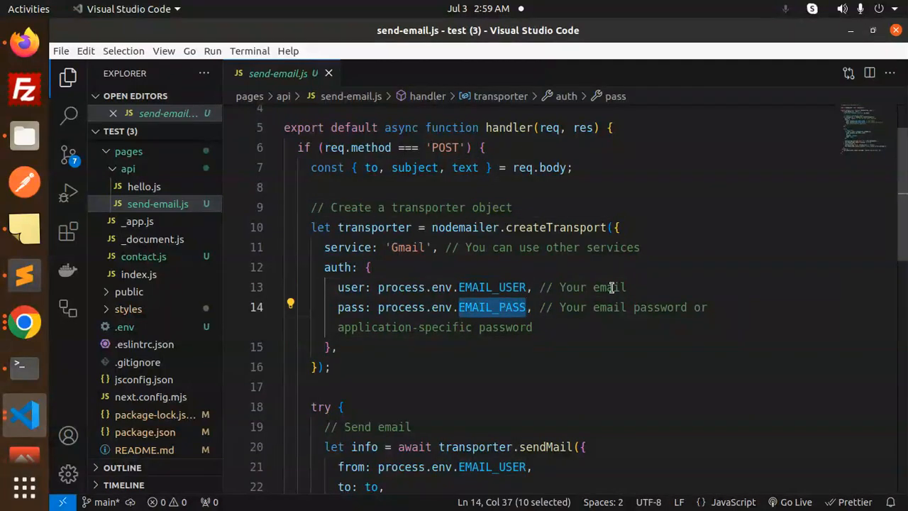
{"action": "mouse_move", "coordinate": [124, 327]}
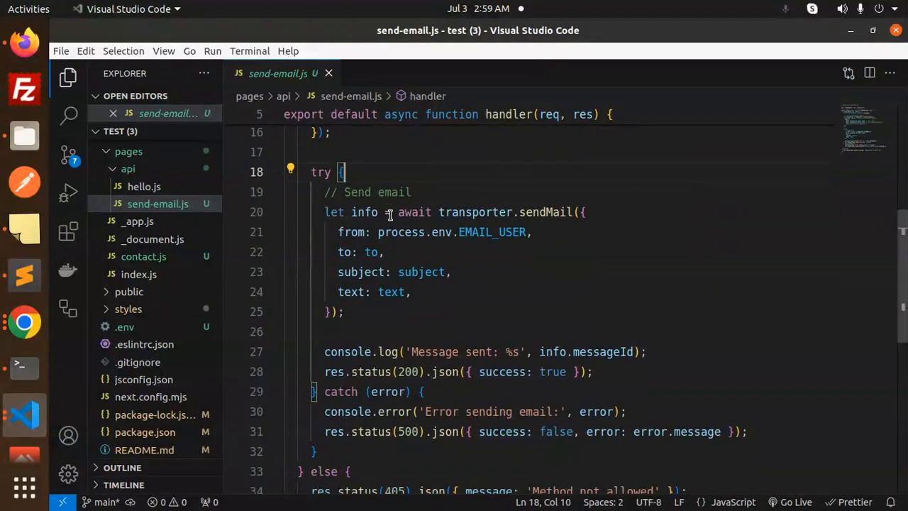
Step: Review the sendMail call and catch-block error handling, then open contact.js
{"action": "left_click", "coordinate": [545, 212]}
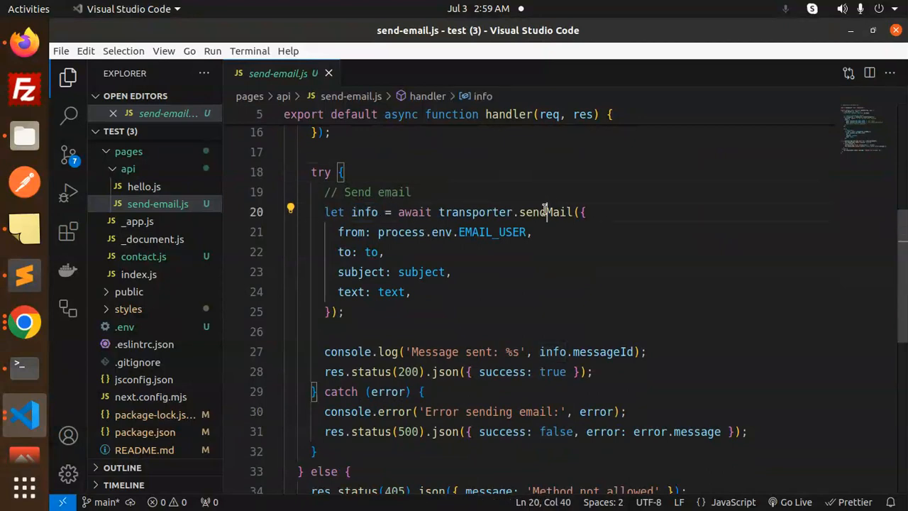
{"action": "left_click", "coordinate": [358, 292]}
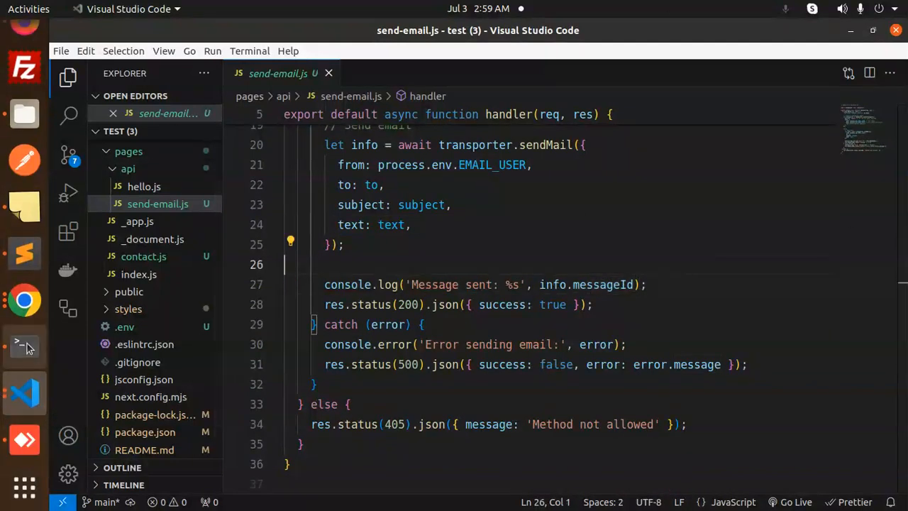
{"action": "left_click", "coordinate": [24, 344]}
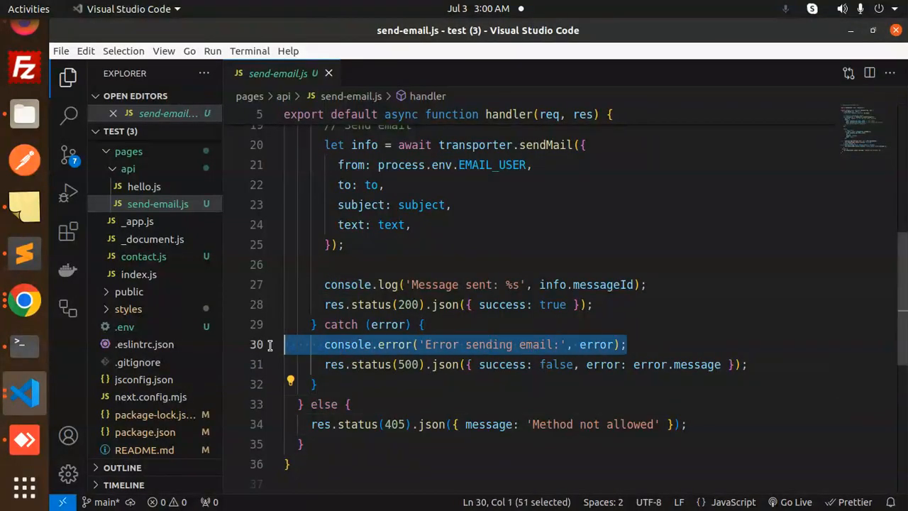
{"action": "left_click", "coordinate": [546, 344]}
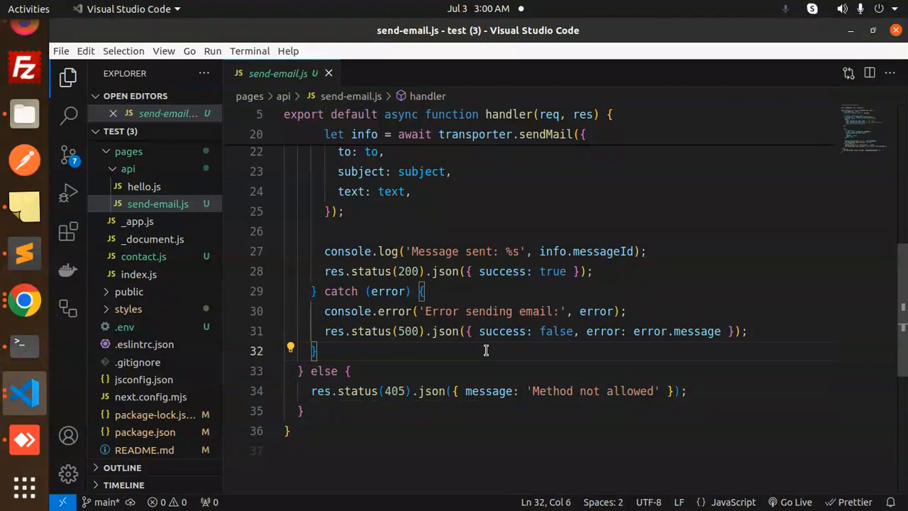
{"action": "left_click", "coordinate": [143, 256]}
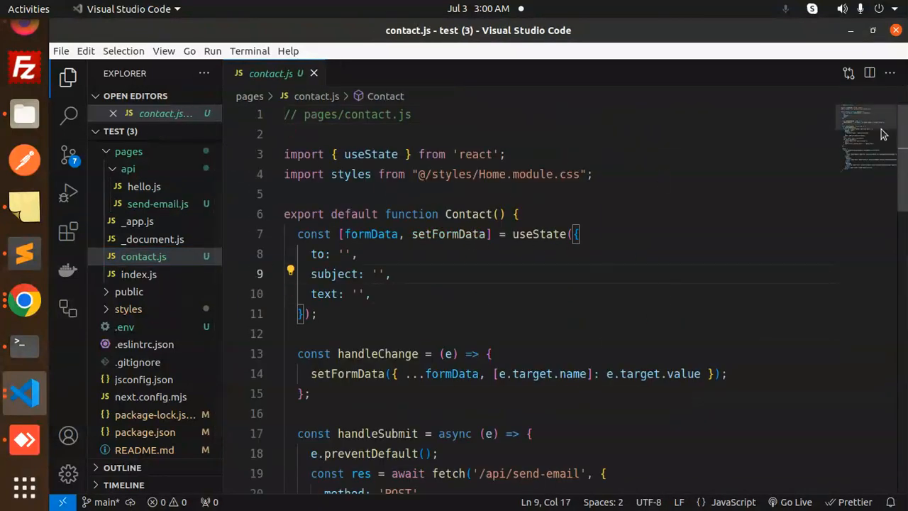
{"action": "double_click", "coordinate": [469, 213]}
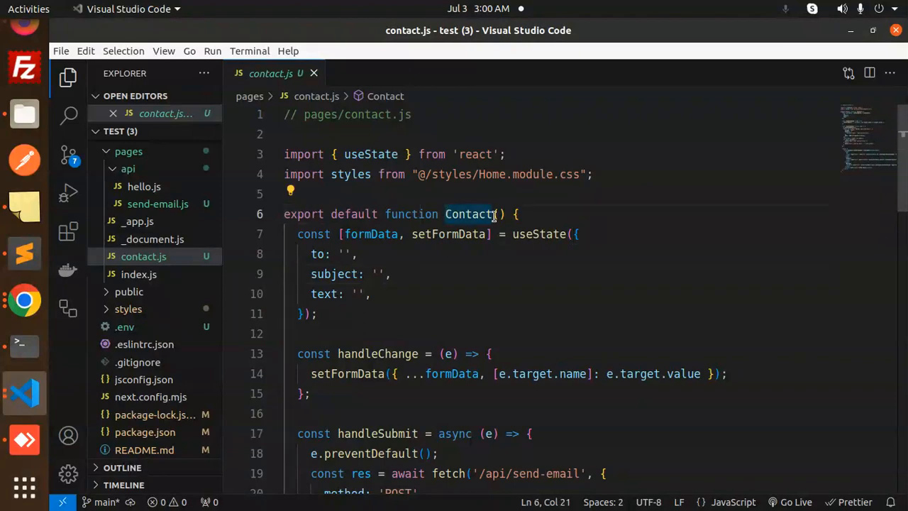
{"action": "double_click", "coordinate": [448, 234]}
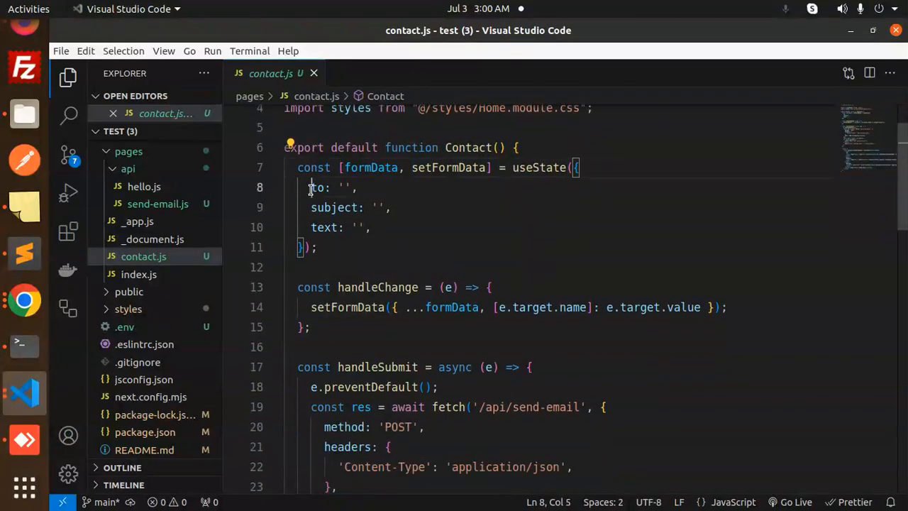
{"action": "scroll", "scroll_direction": "down", "scroll_amount": 3}
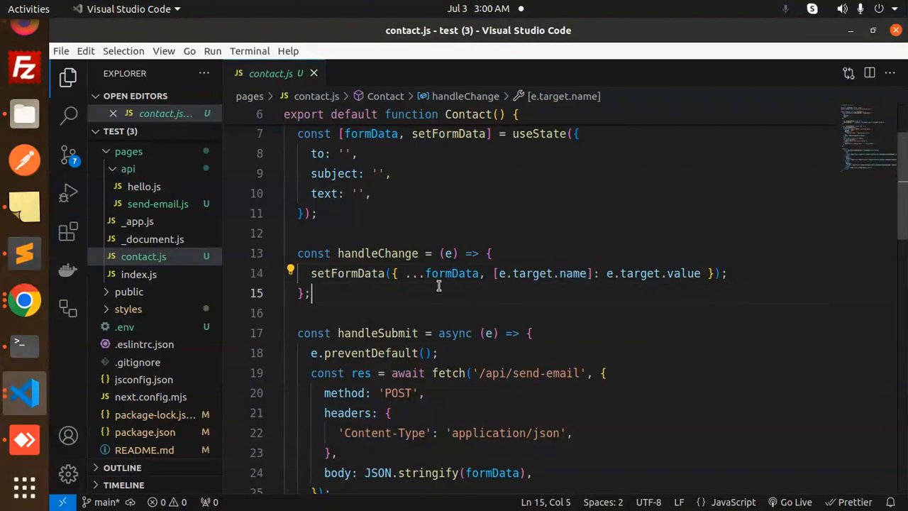
{"action": "double_click", "coordinate": [347, 273]}
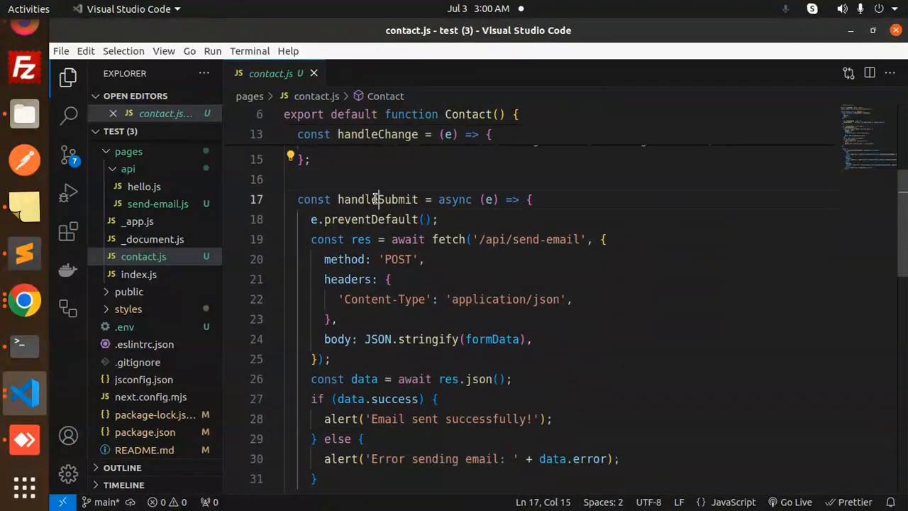
{"action": "double_click", "coordinate": [511, 239]}
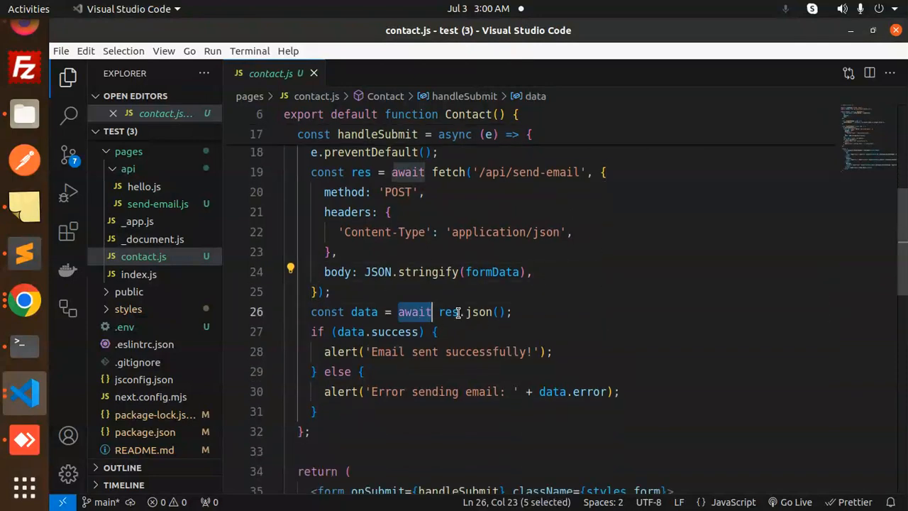
{"action": "left_click", "coordinate": [350, 332]}
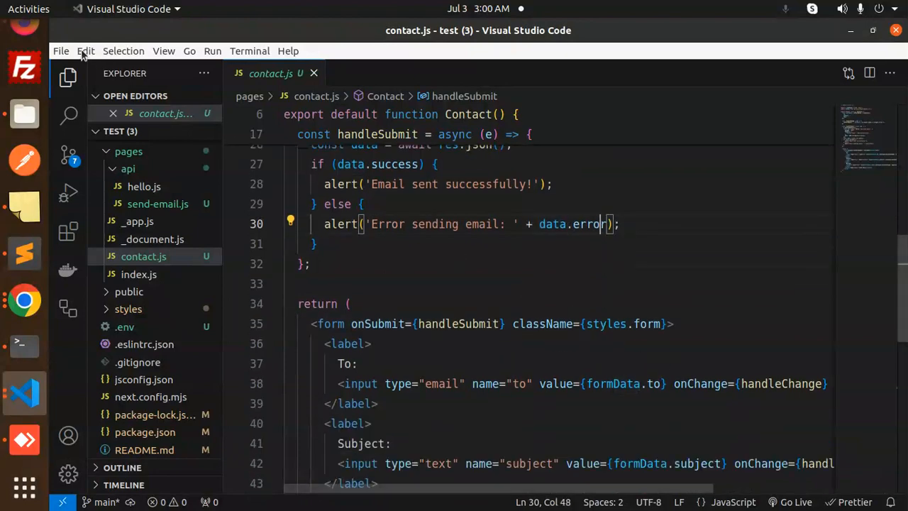
{"action": "left_click", "coordinate": [164, 50]}
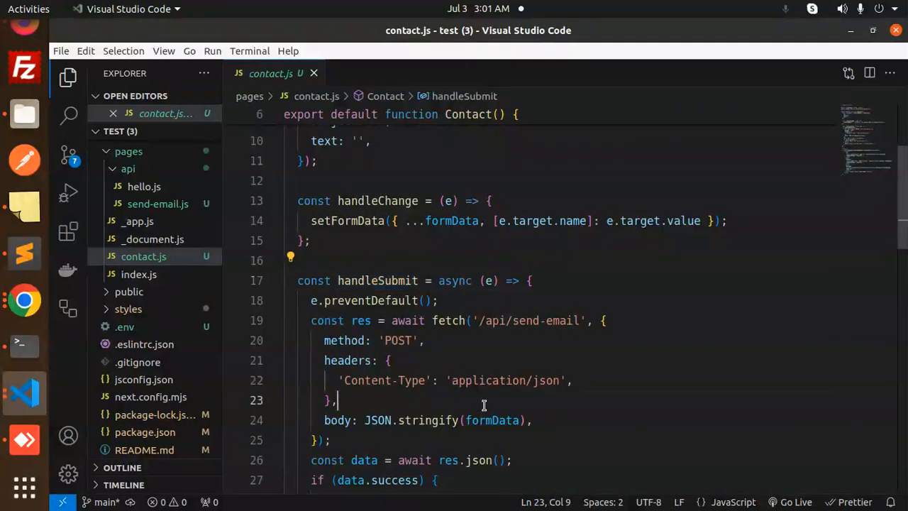
{"action": "scroll", "scroll_direction": "down", "scroll_amount": 3}
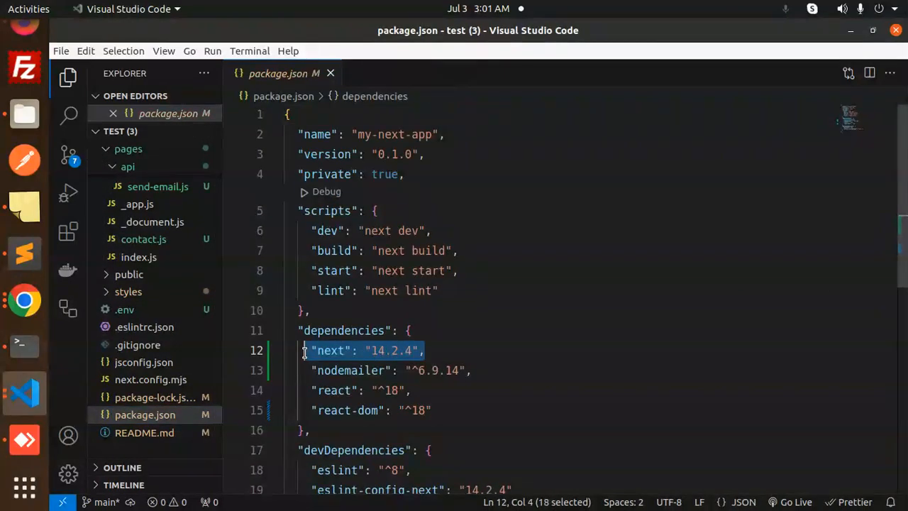
Step: Review the package.json dependencies (next 14.2.4, nodemailer ^6.9.14), then move to Chrome
{"action": "left_click", "coordinate": [408, 330]}
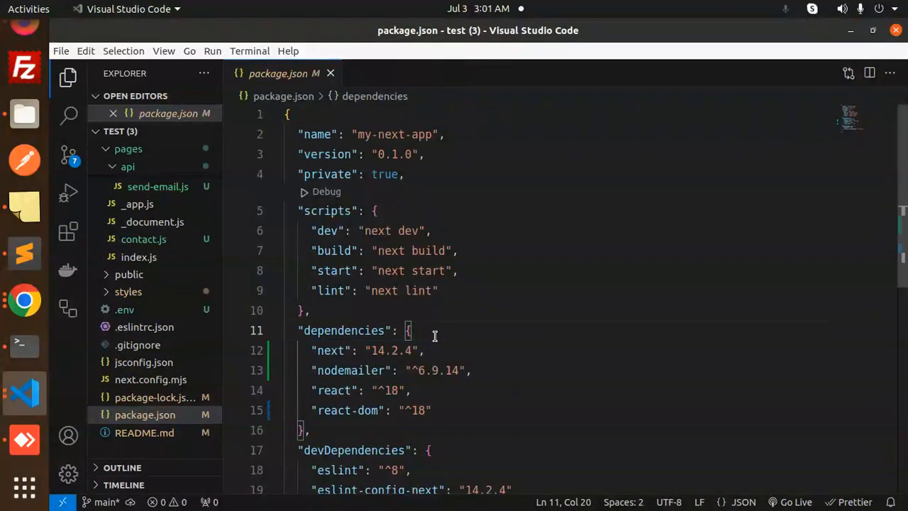
{"action": "mouse_move", "coordinate": [443, 391]}
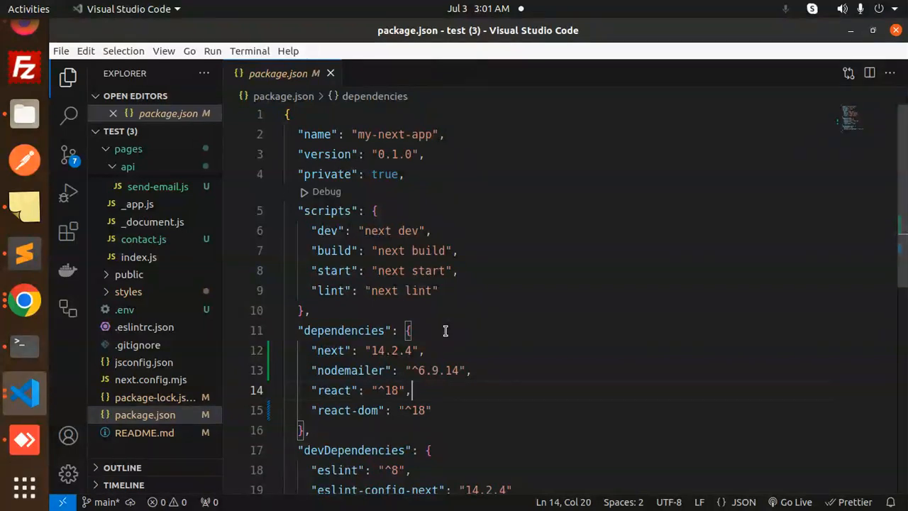
{"action": "mouse_move", "coordinate": [23, 393]}
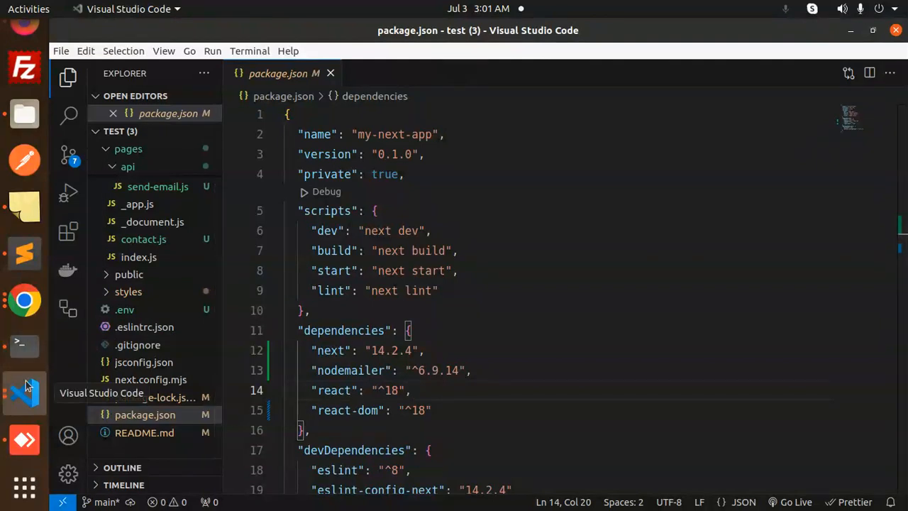
{"action": "left_click", "coordinate": [24, 300]}
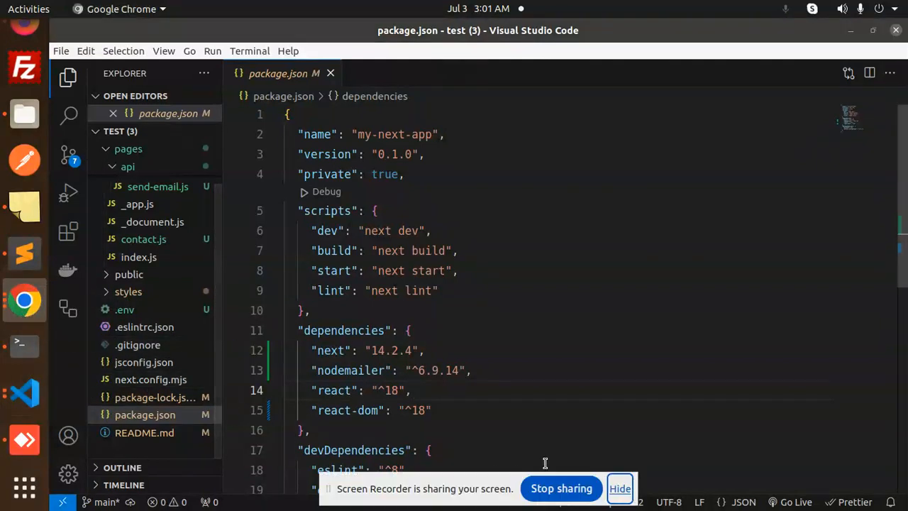